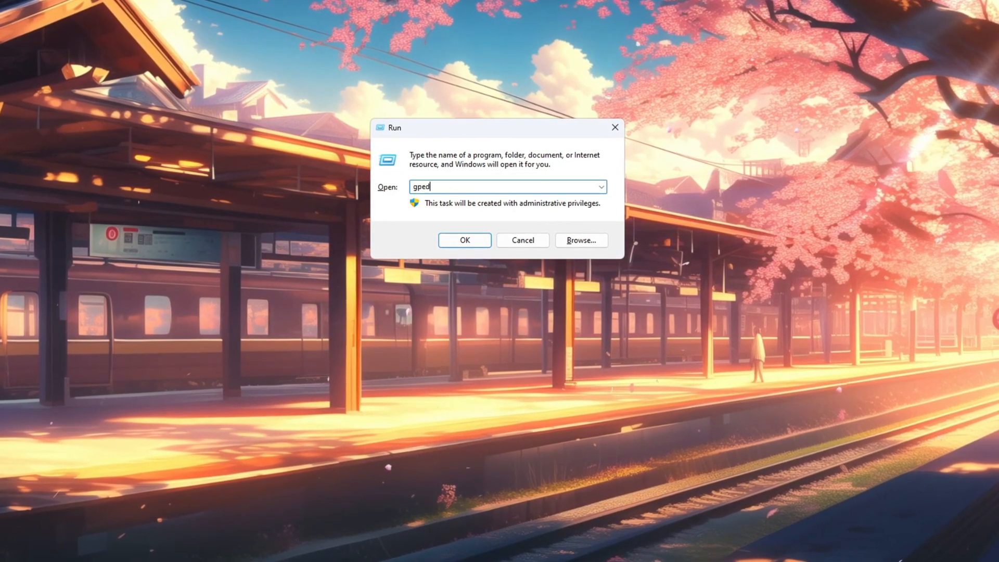
Confirm 'gpedit' in the Run dialog to open the Local Group Policy Editor
left_click(464, 240)
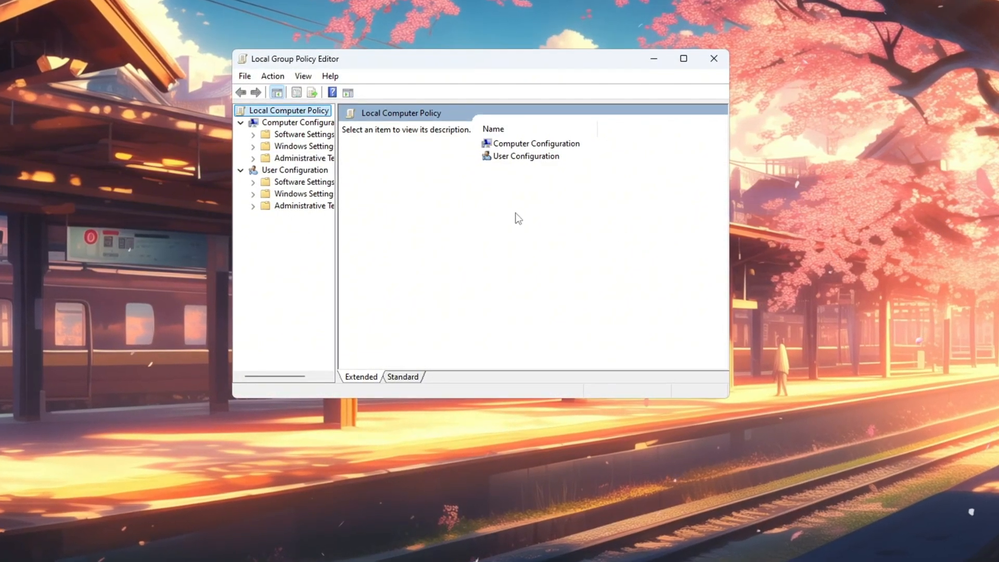
Navigate to Power Management > Power Throttling Settings and open the Turn off Power Throttling policy
left_click(302, 157)
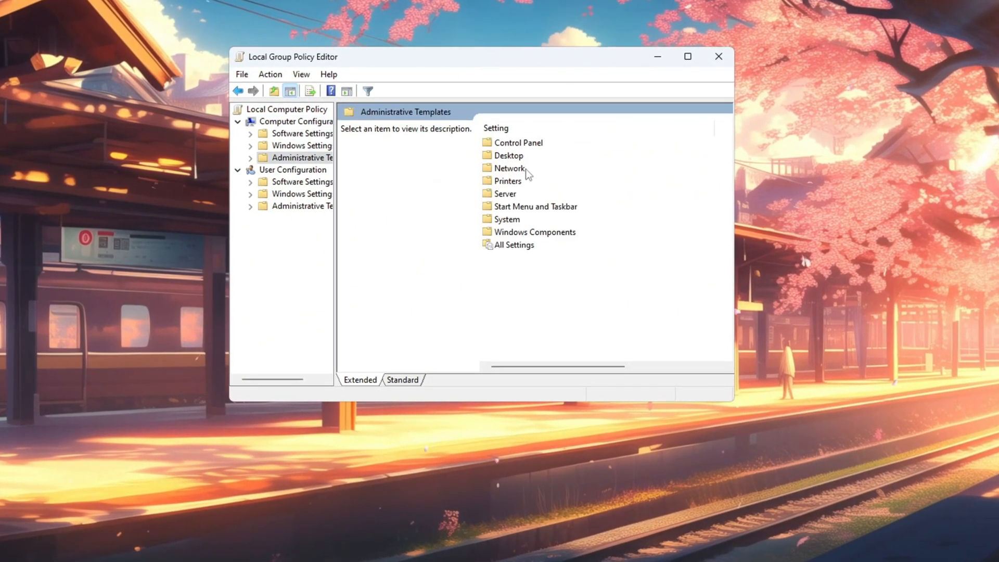
double_click(507, 219)
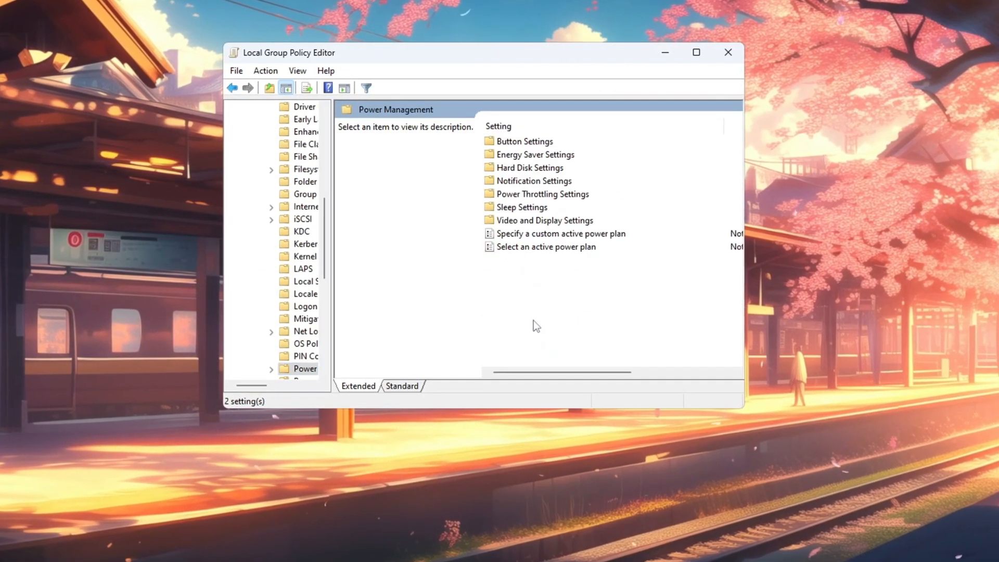
double_click(542, 194)
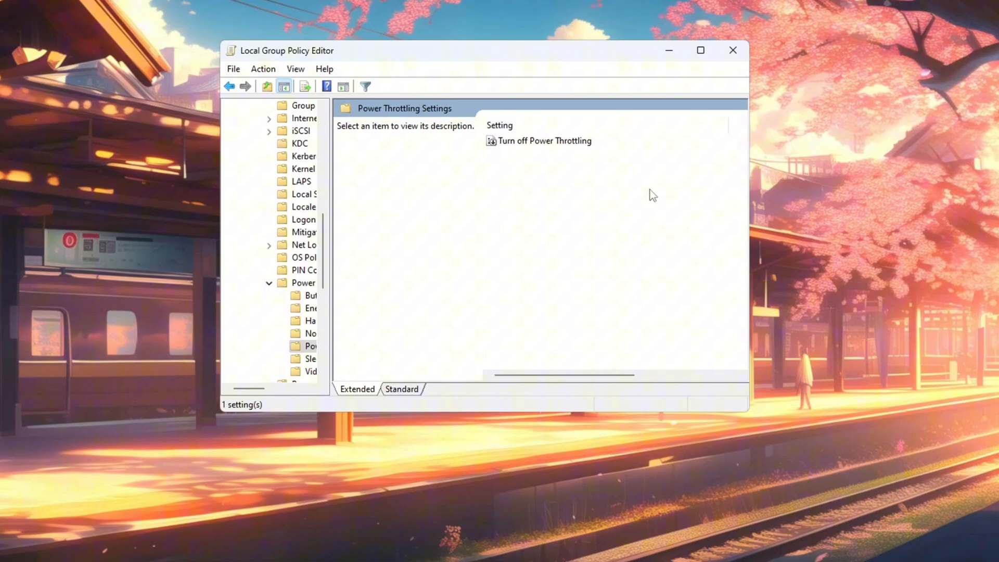
left_click(544, 140)
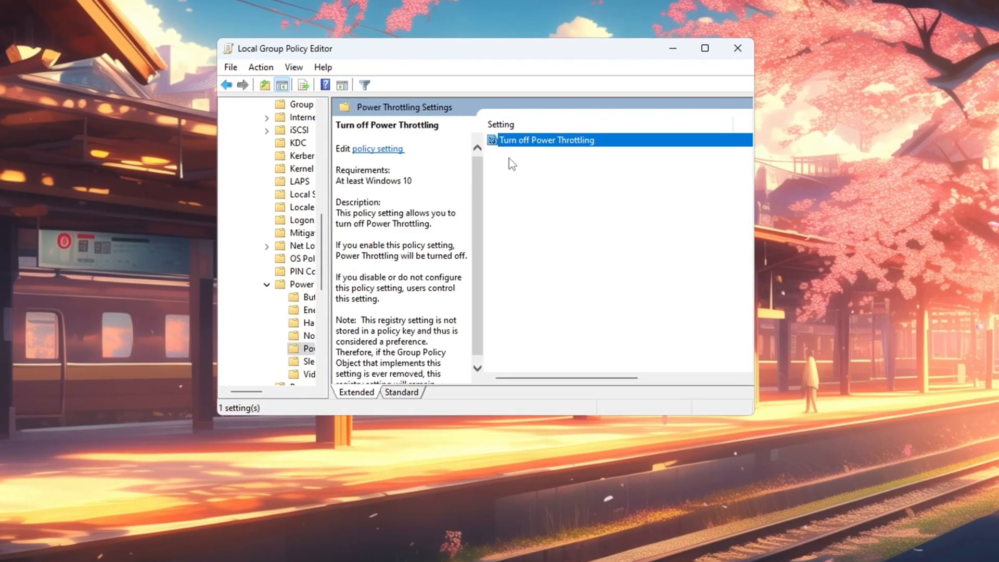
double_click(547, 140)
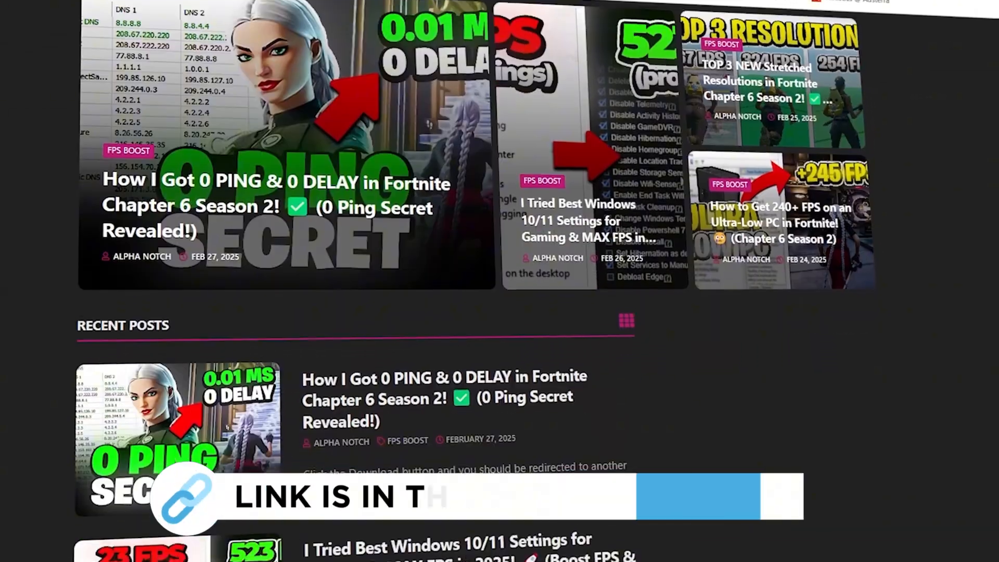
scroll("down", 3)
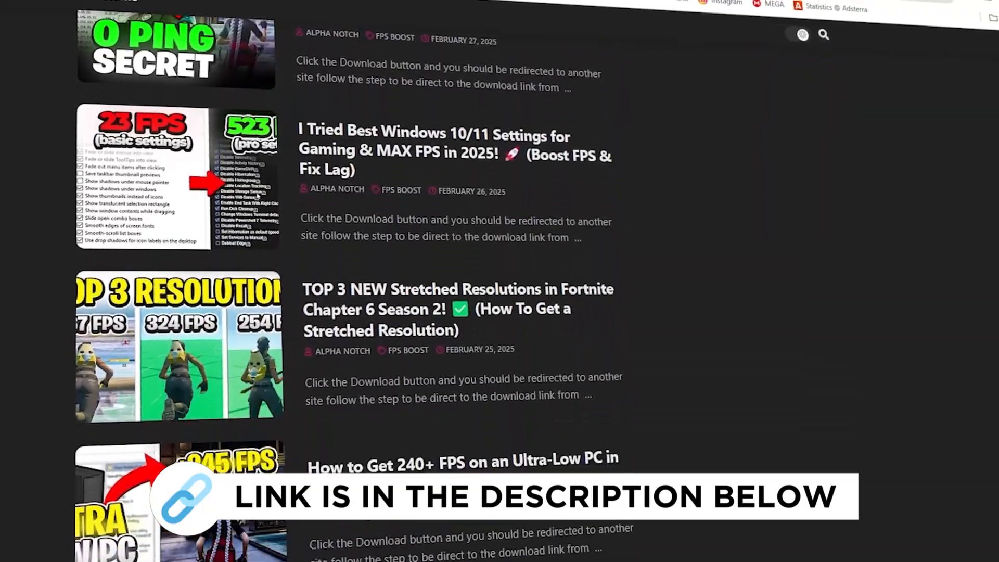
scroll("down", 3)
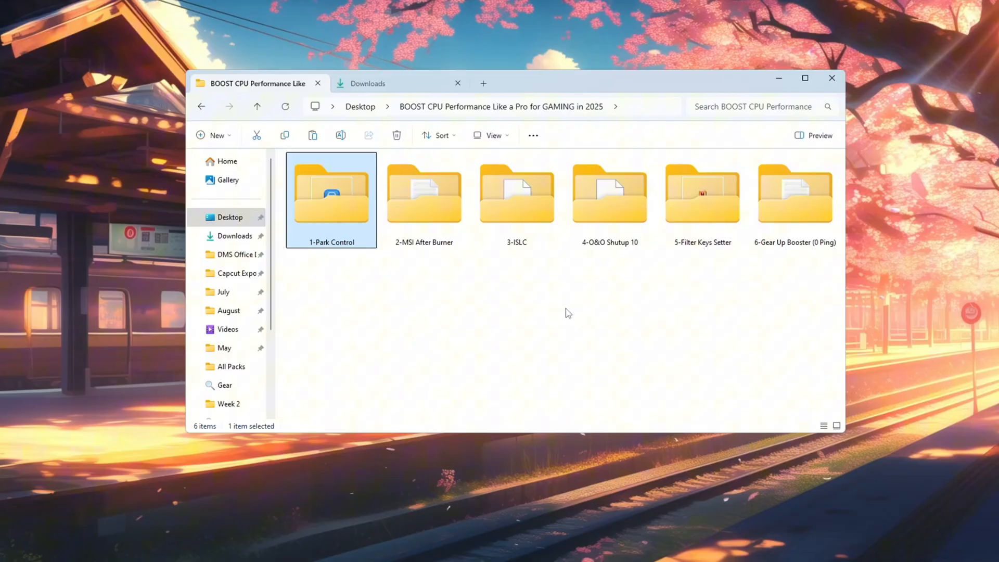
Set ParkControl's Bitsum Highest Performance profile to parking off at 100% and Dynamic Boost disabled
double_click(330, 191)
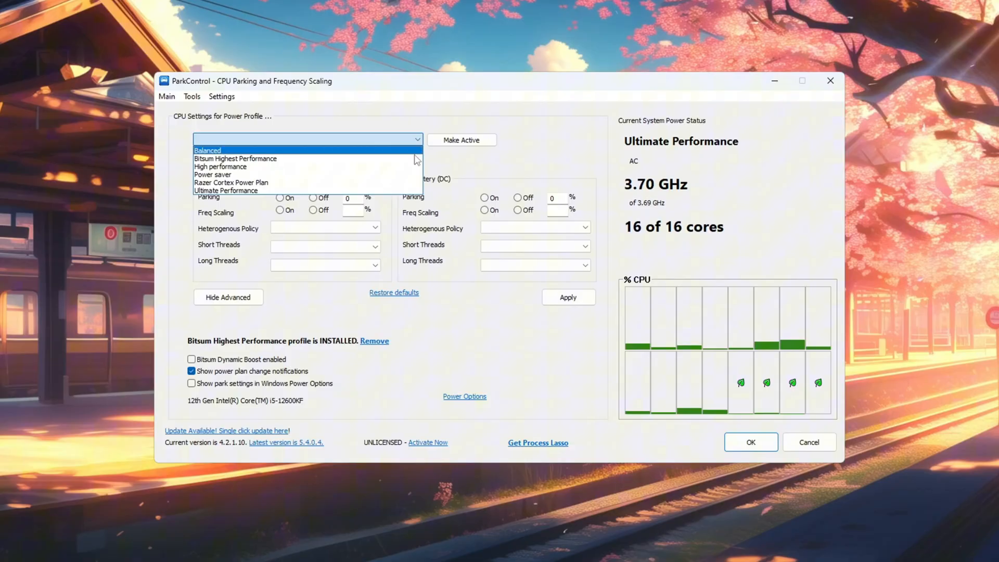
mouse_move(291, 164)
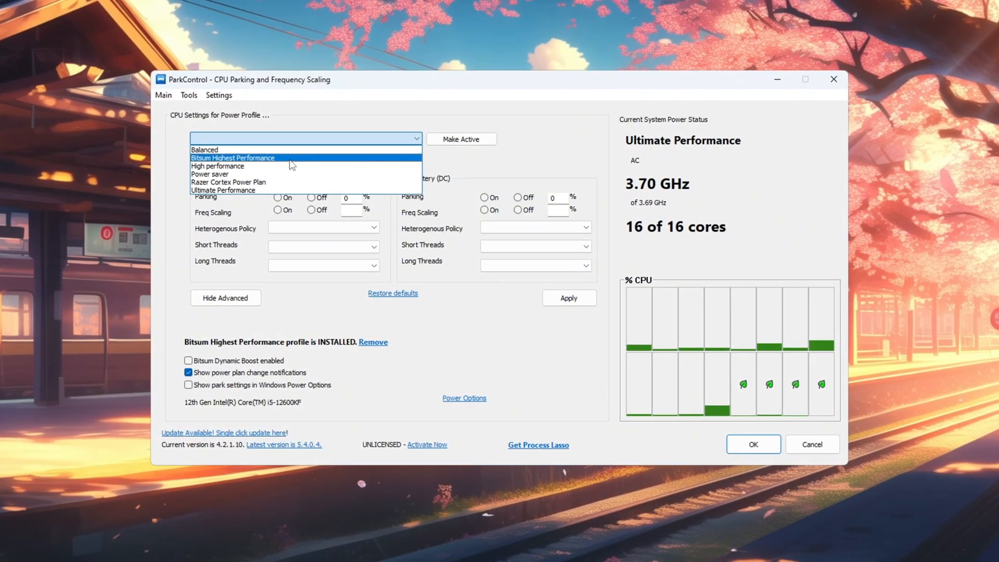
left_click(233, 158)
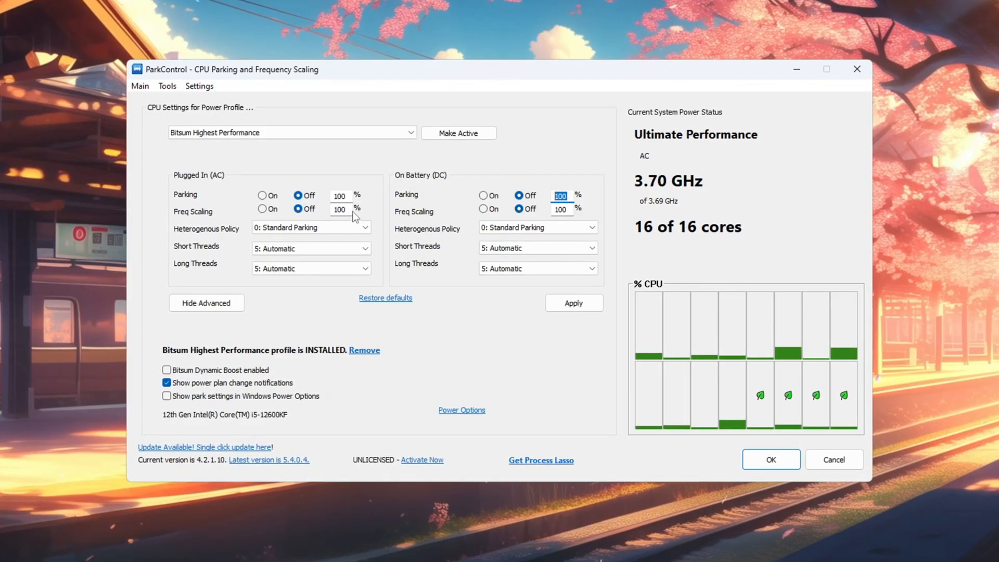
left_click(339, 209)
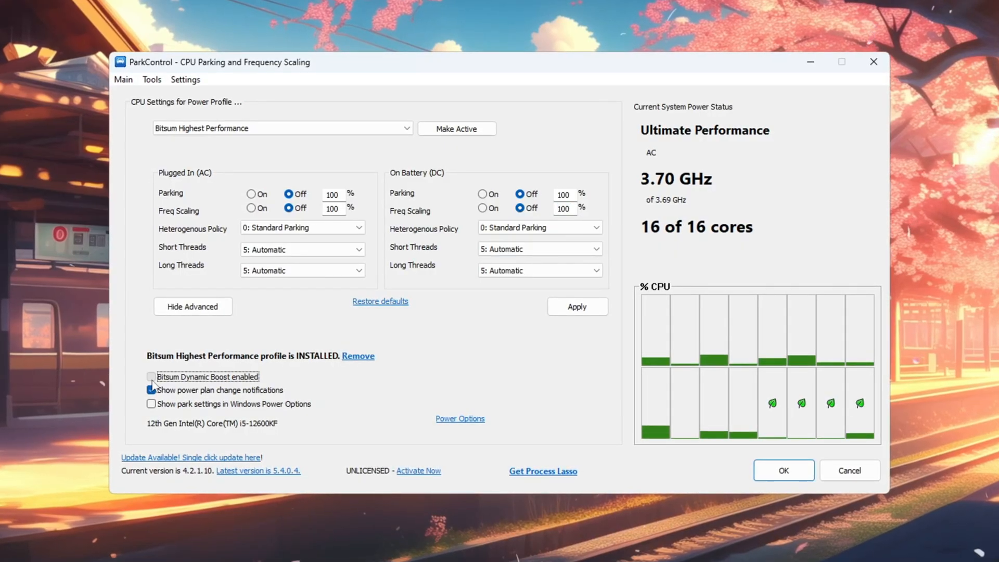
left_click(151, 376)
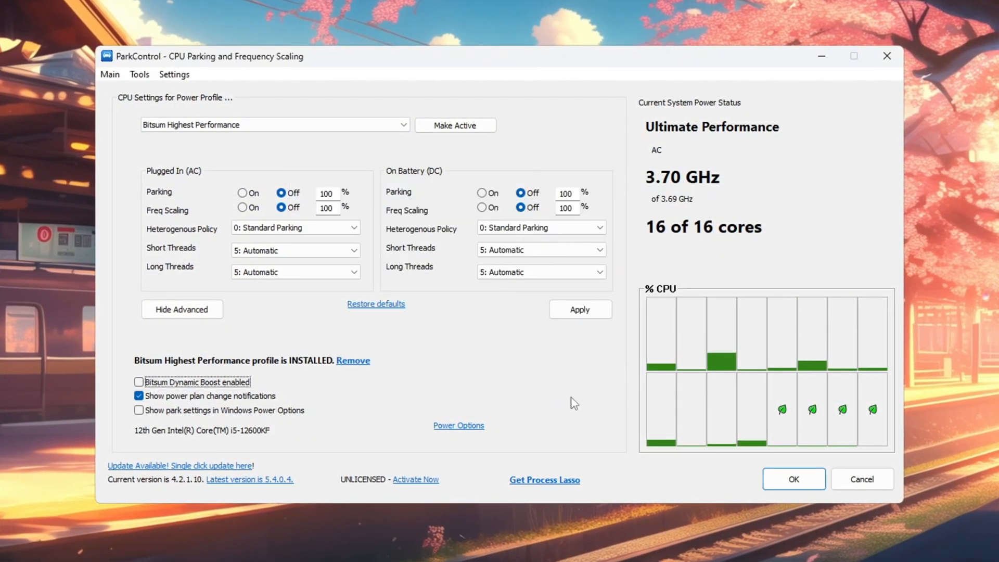
Select Bitsum Highest Performance as the active plan in Power Options
left_click(459, 425)
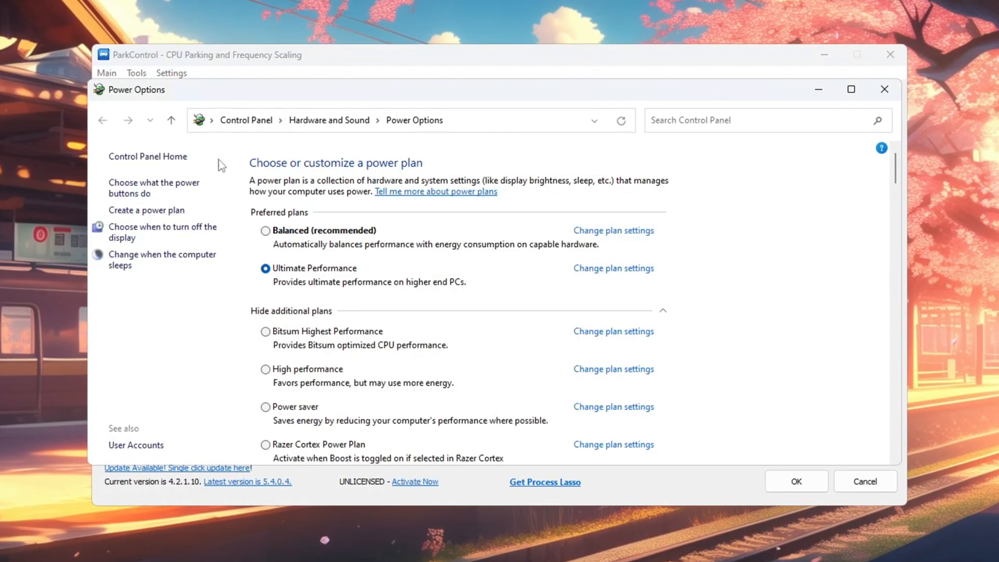
left_click(263, 332)
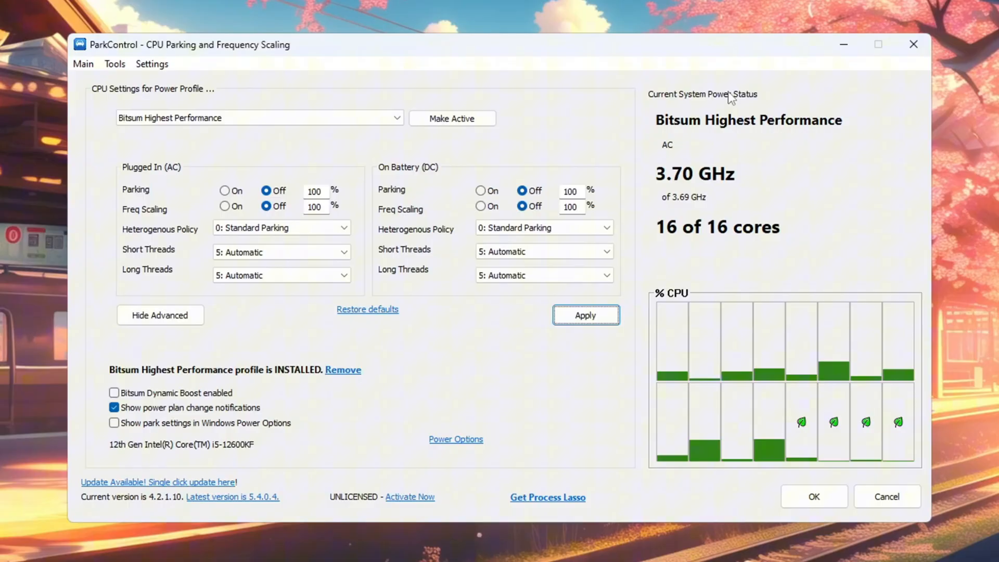
mouse_move(667, 246)
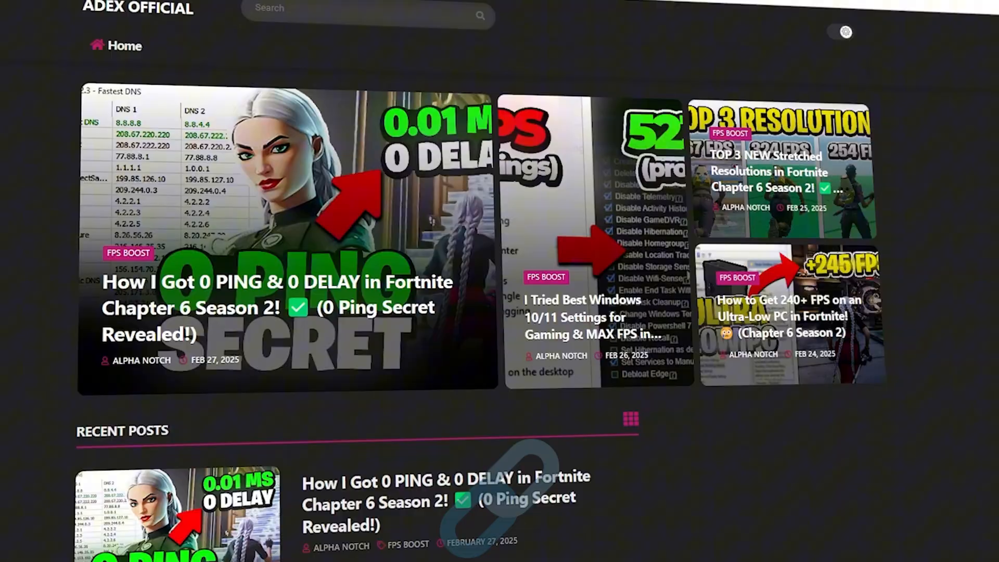
Close ParkControl and return to the six-tool boost folder
scroll("down", 3)
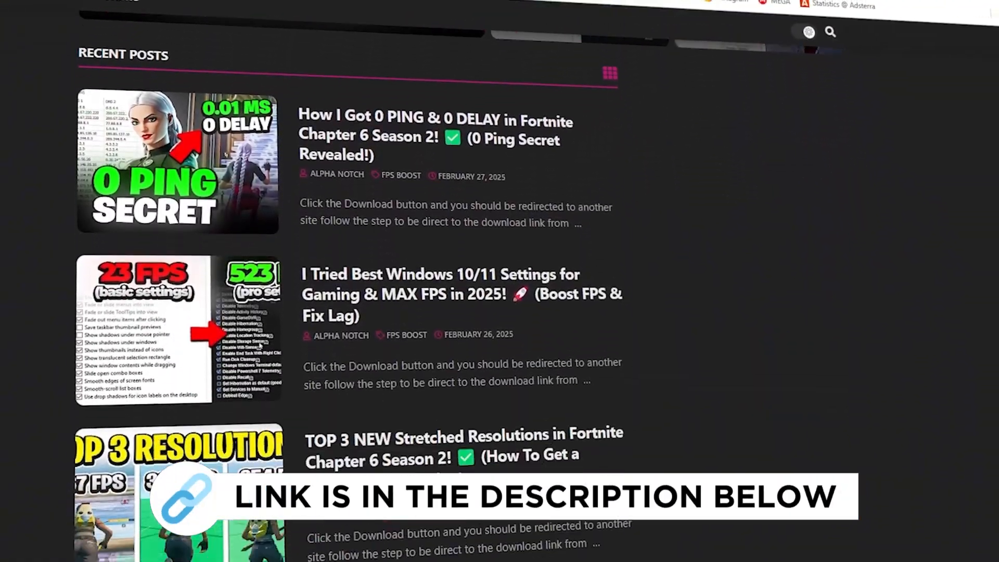
scroll("down", 3)
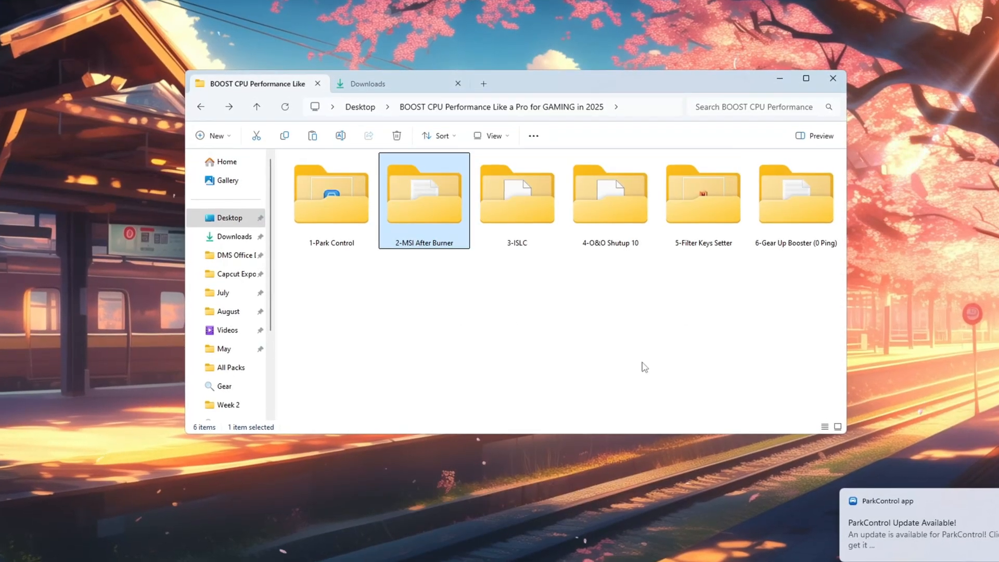
Open the 2-MSI After Burner folder and launch MSI Afterburner from Start search
double_click(424, 192)
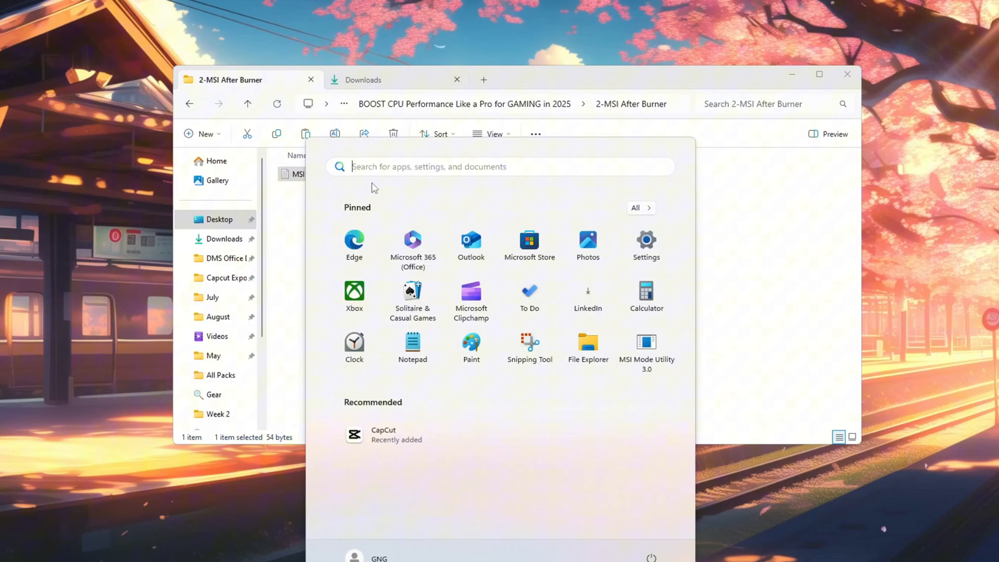
type("msi Afterburner")
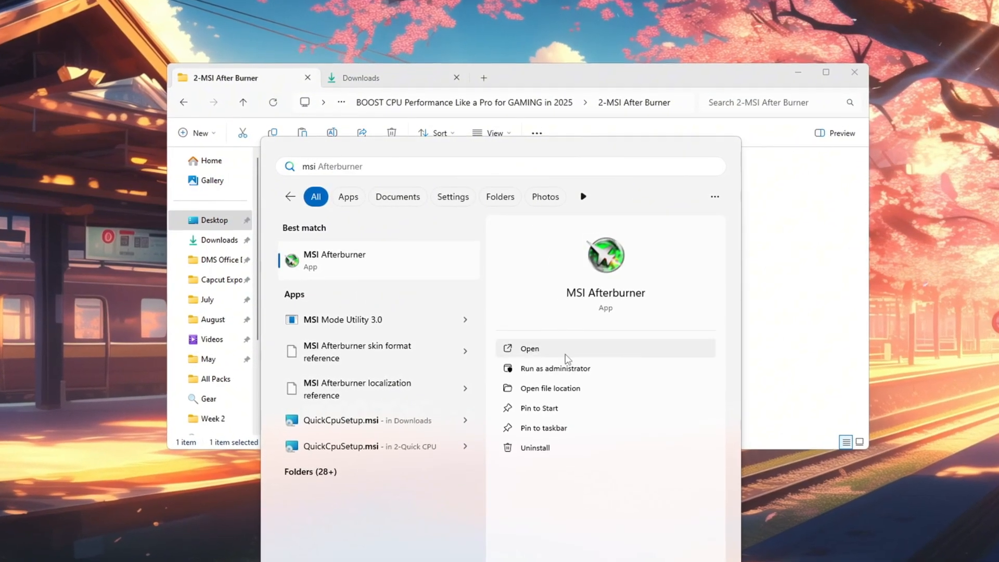
left_click(530, 348)
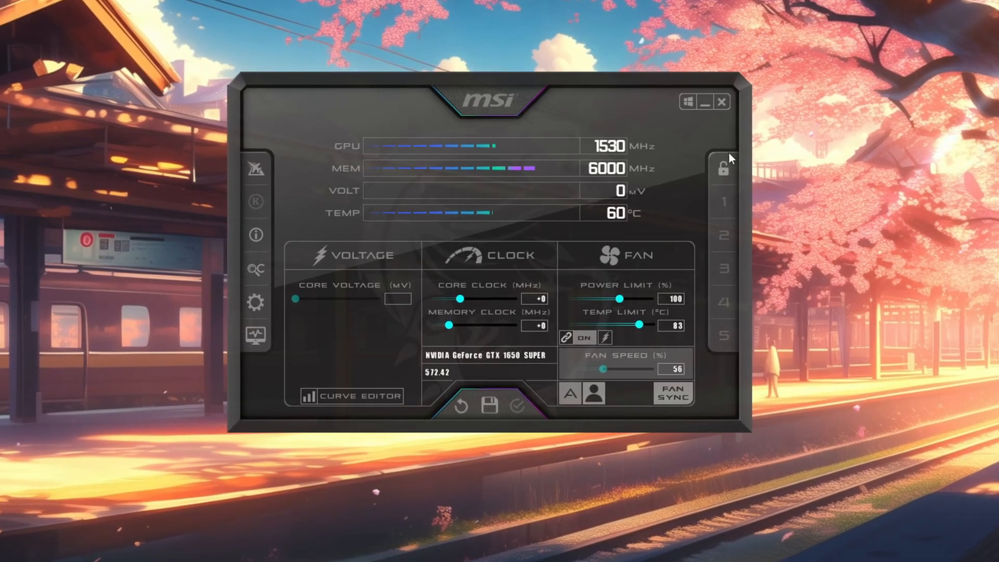
Raise the GPU power limit to 120% and memory clock to +60 in MSI Afterburner
left_click_drag(621, 299, 637, 300)
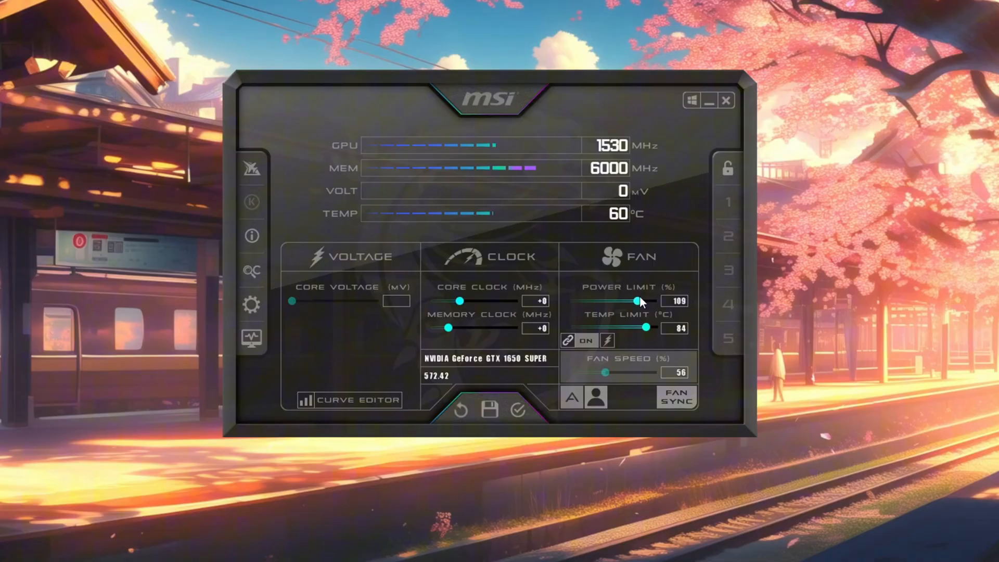
left_click_drag(637, 303, 669, 303)
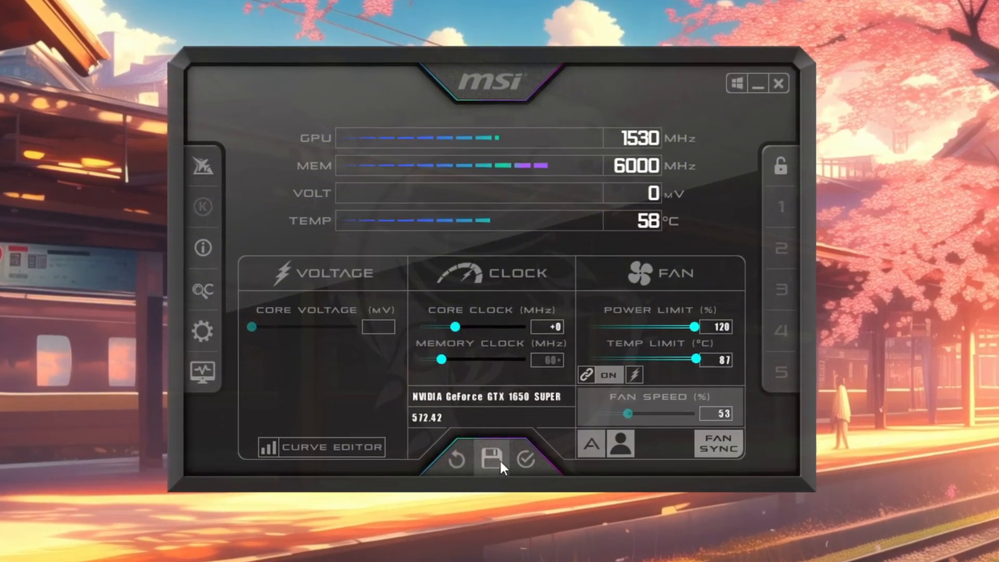
mouse_move(489, 477)
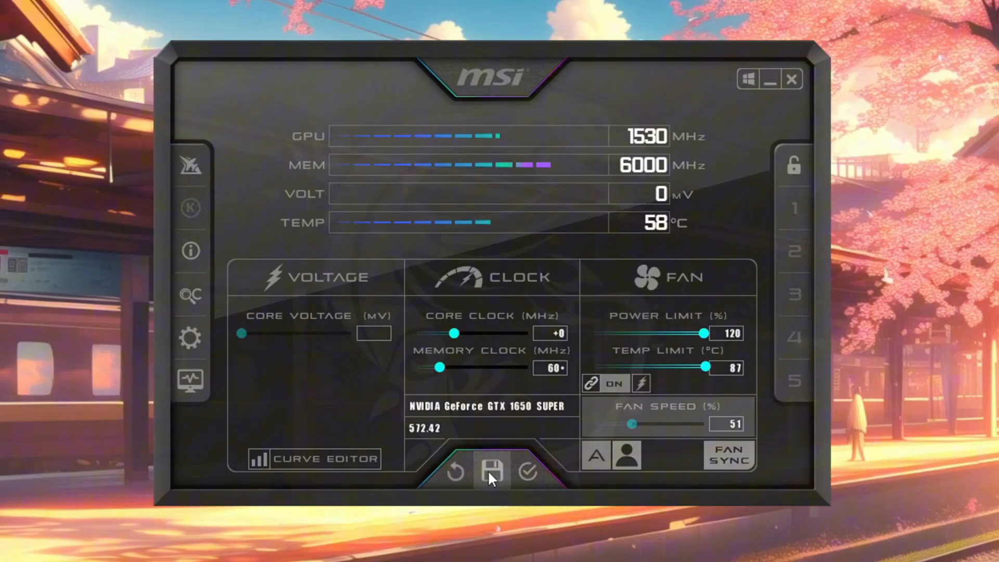
mouse_move(491, 477)
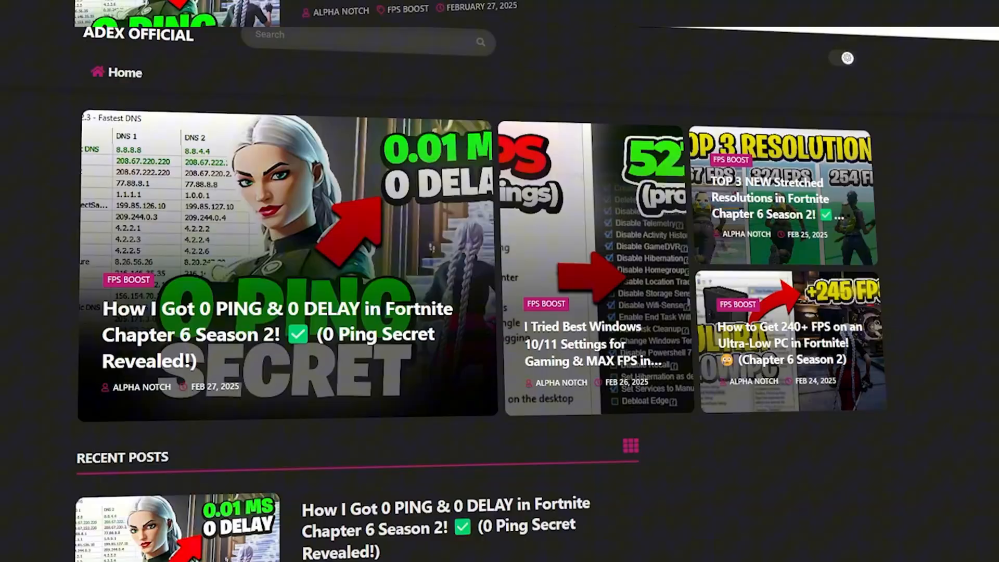
scroll("down", 3)
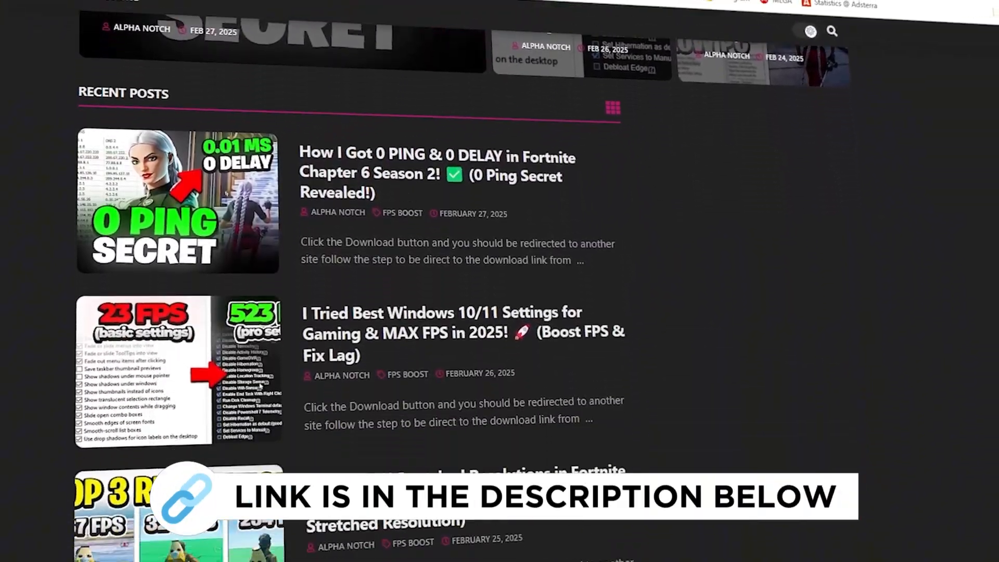
scroll("down", 3)
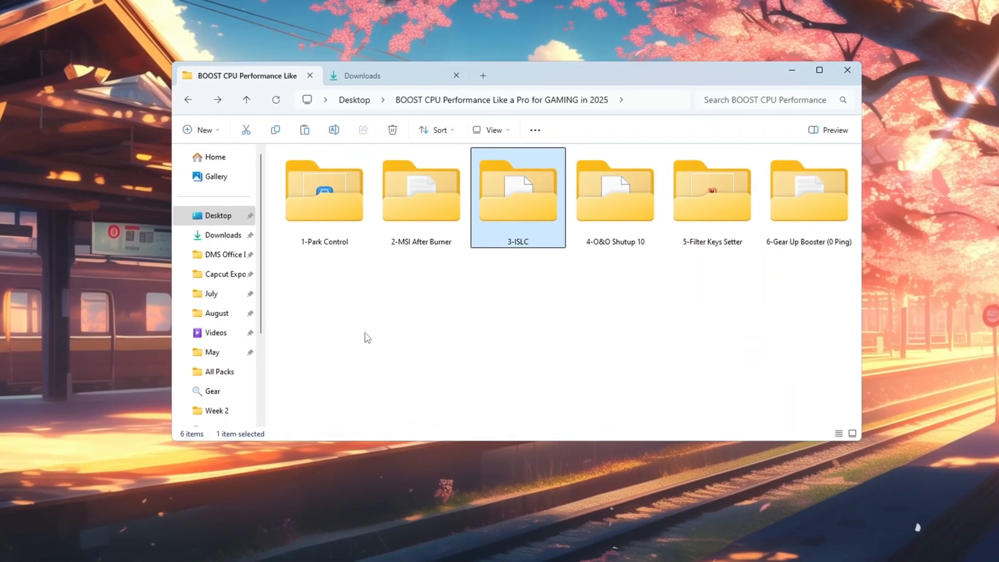
Open the 3-ISLC folder and launch Intelligent standby list cleaner ISLC.exe
double_click(518, 191)
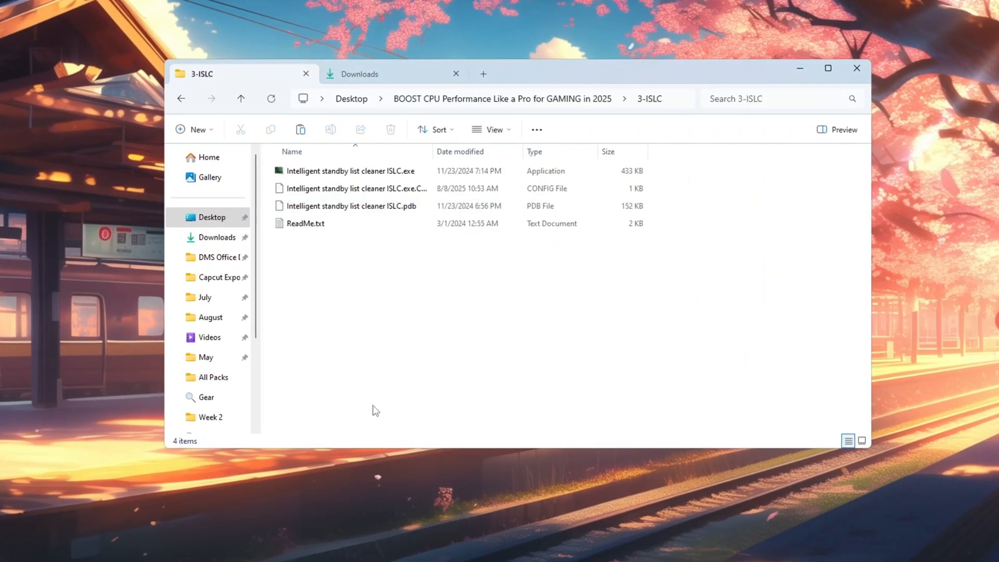
left_click(354, 172)
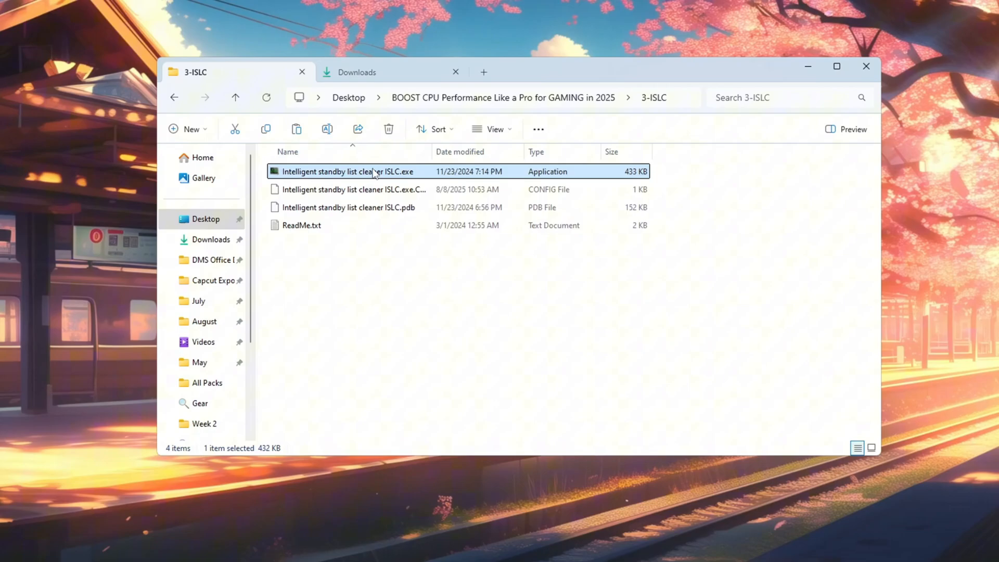
double_click(352, 172)
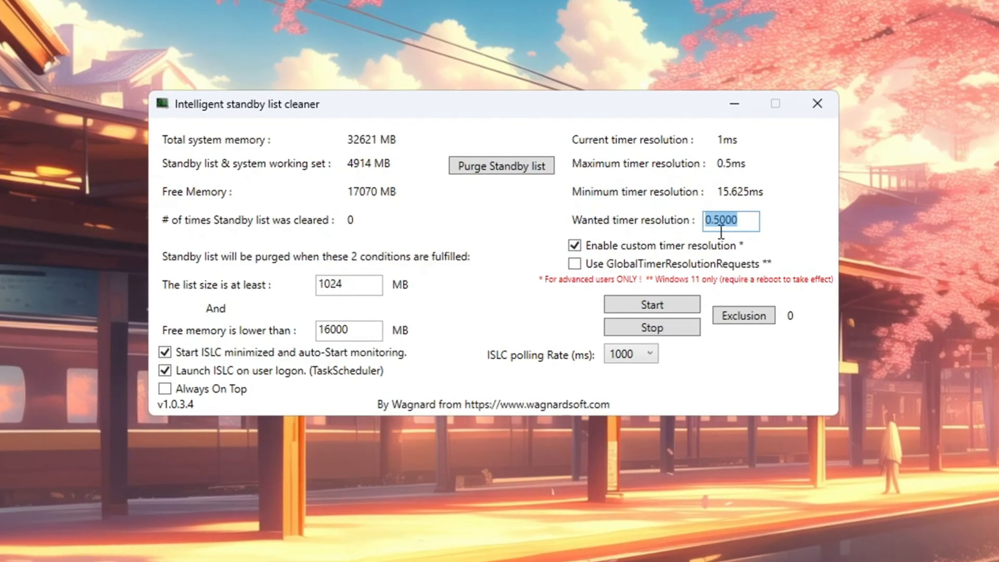
Keep 1000 ms polling, start monitoring at 0.5 ms timer resolution, and purge the standby list
left_click(649, 353)
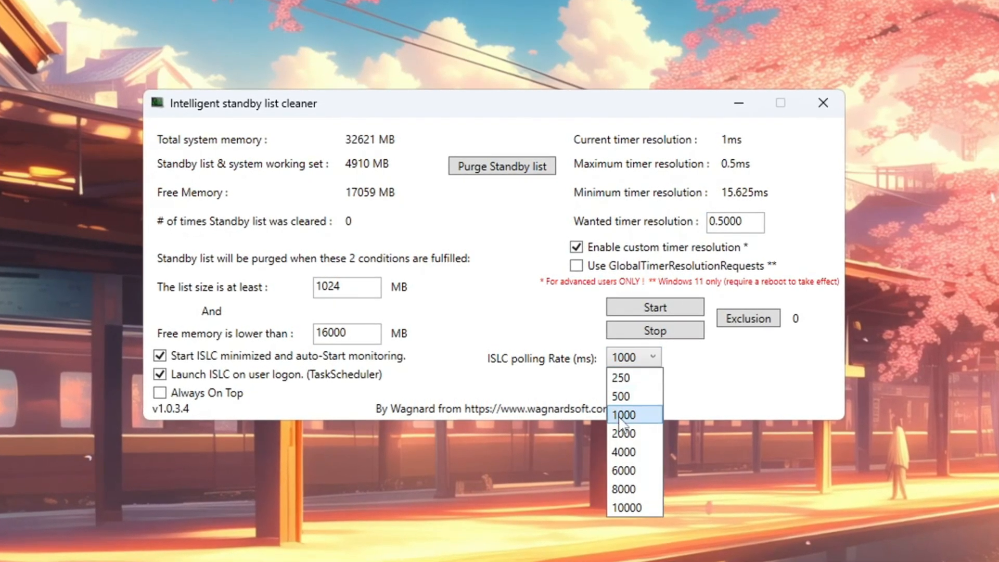
left_click(625, 414)
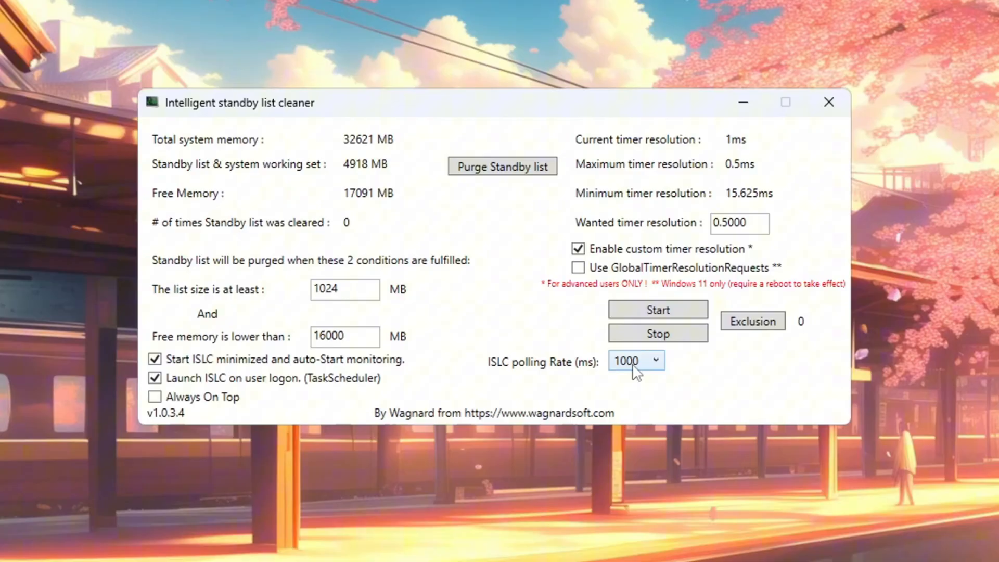
left_click(651, 360)
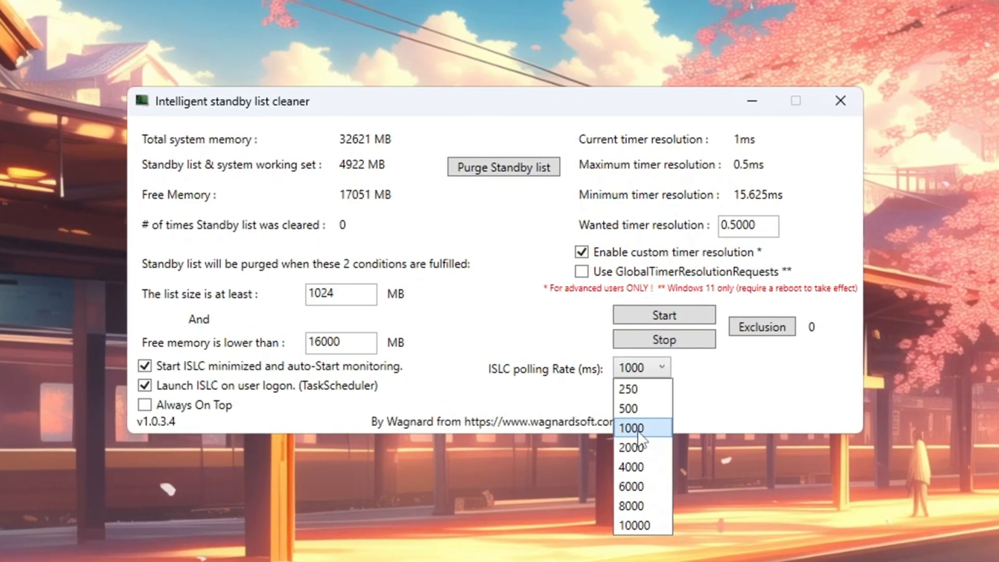
left_click(632, 428)
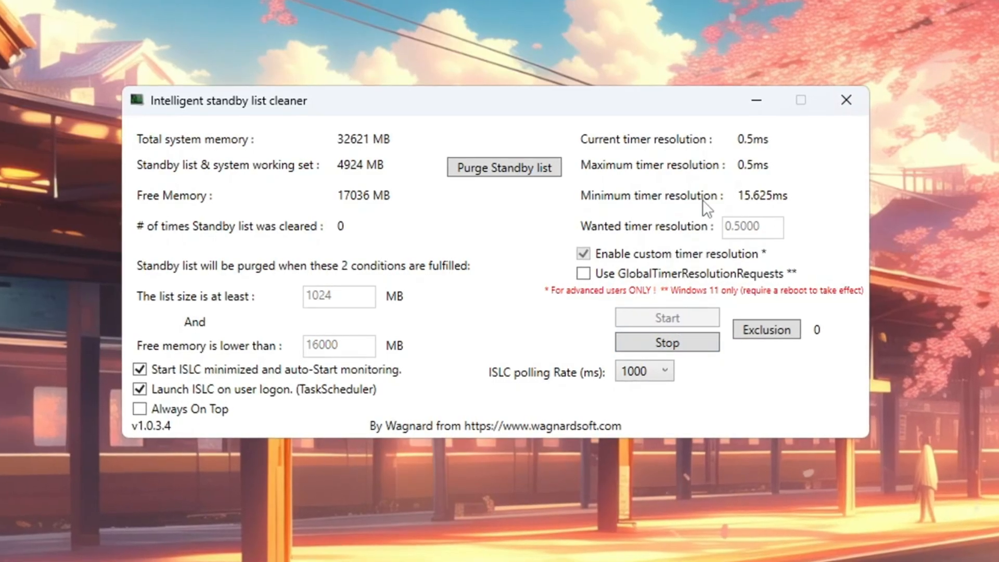
left_click(504, 167)
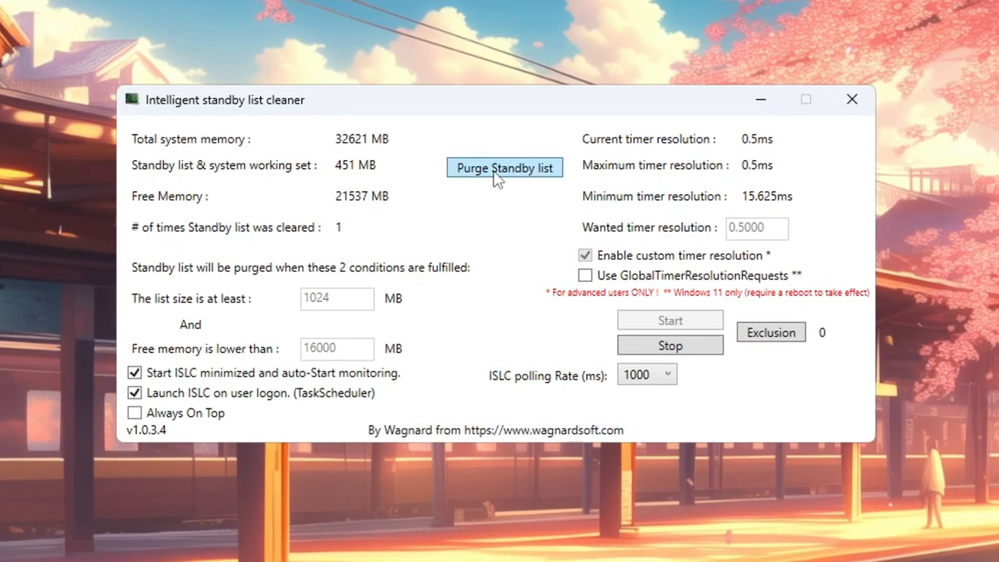
left_click(505, 168)
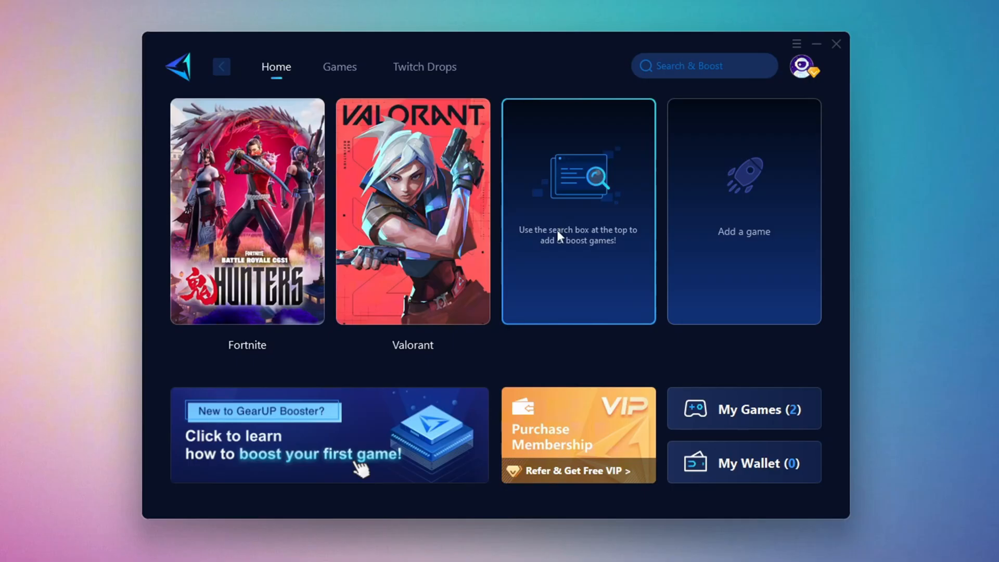
Browse GearUP Booster's Games catalogue, then return Home with the Fortnite boost loading
left_click(803, 66)
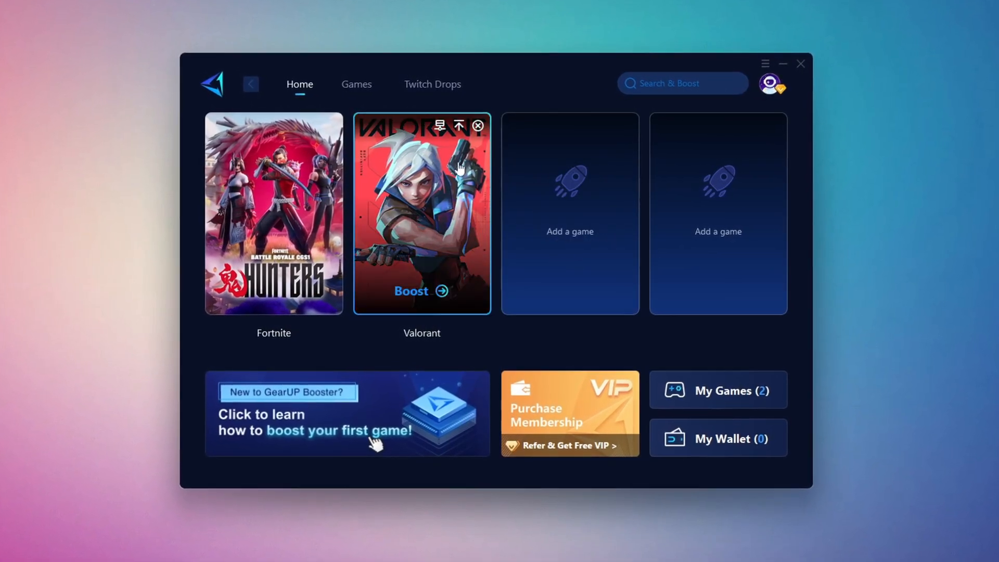
left_click(356, 84)
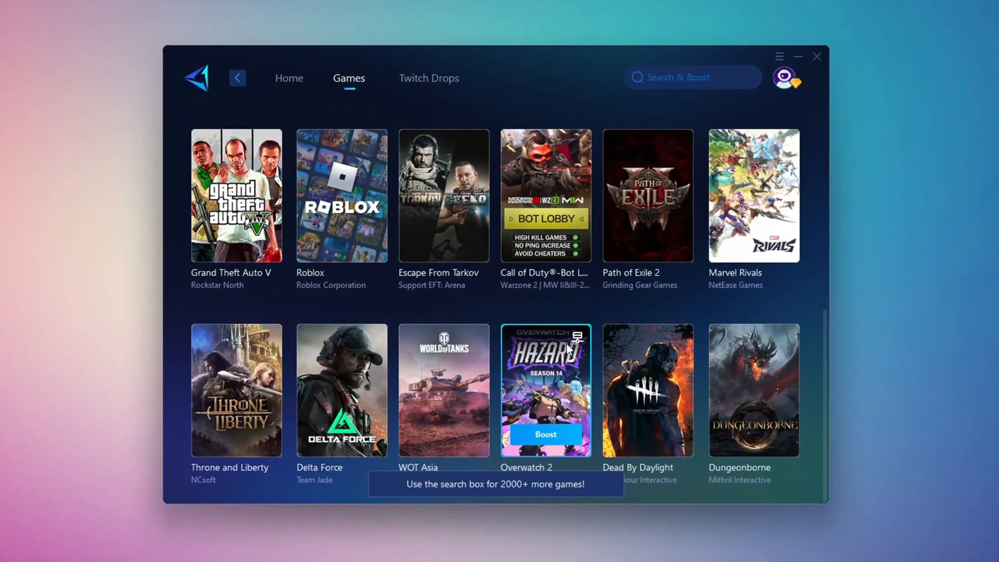
left_click(283, 75)
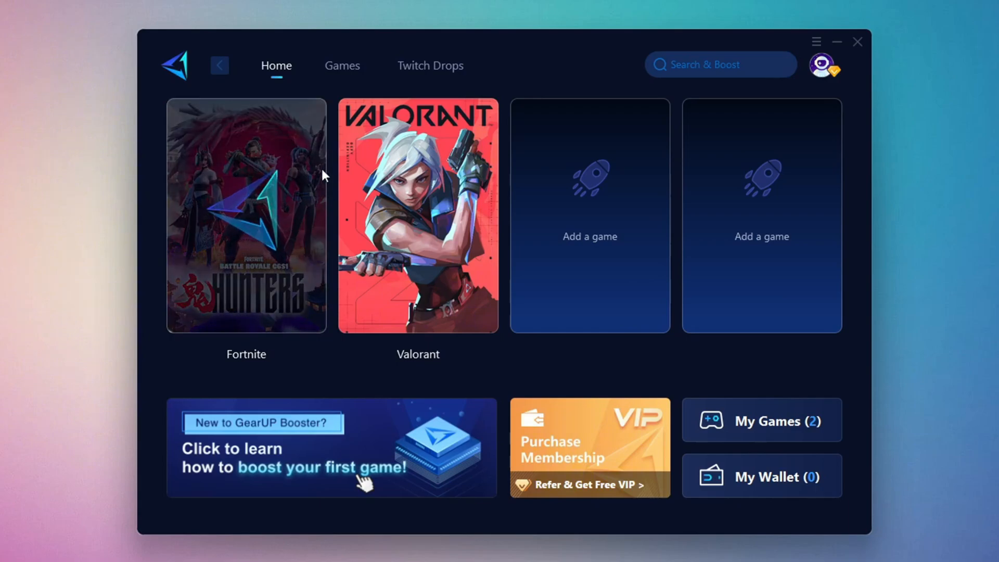
mouse_move(236, 212)
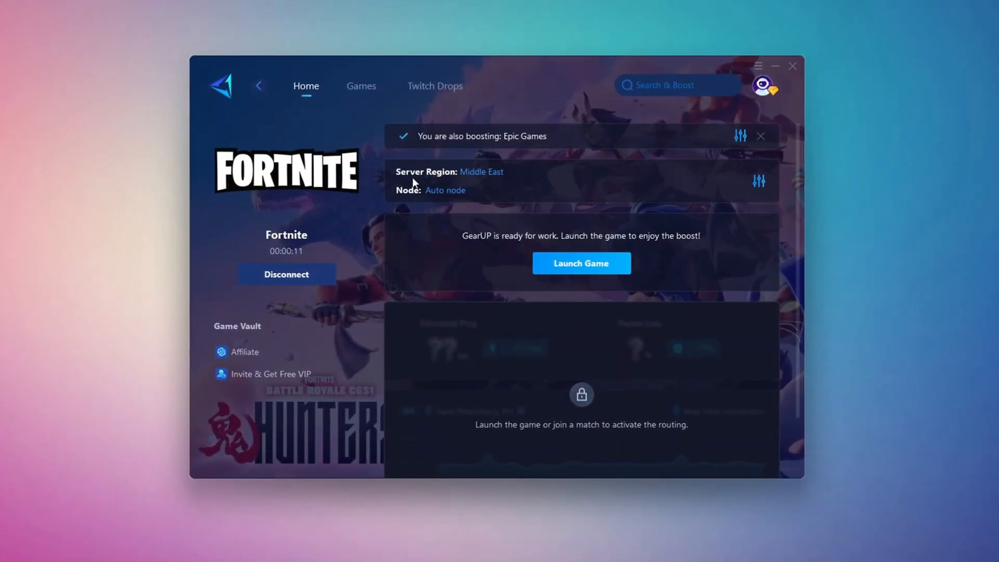
Confirm the Auto node for Fortnite, launch the game, and minimize GearUP to the taskbar
left_click(481, 172)
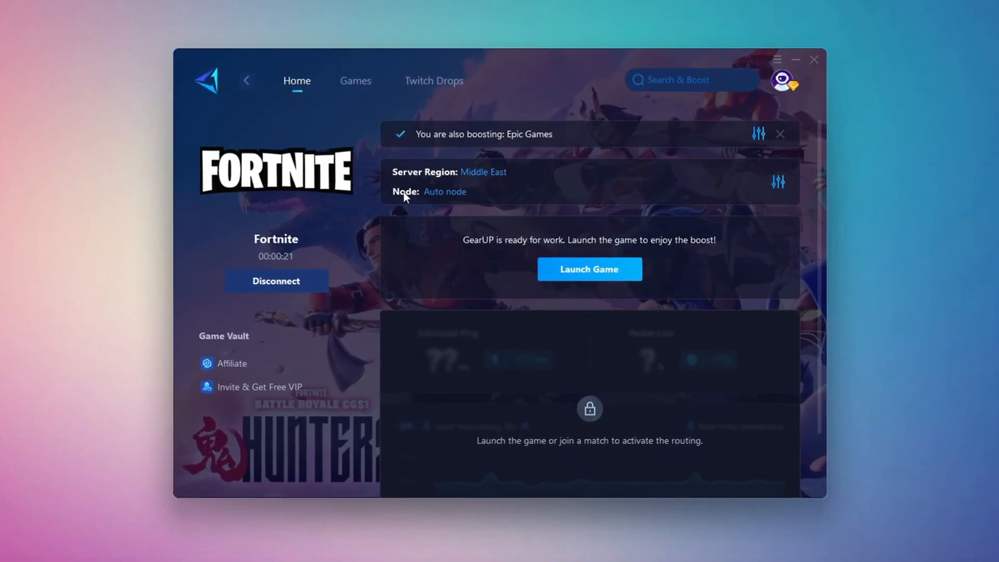
left_click(445, 192)
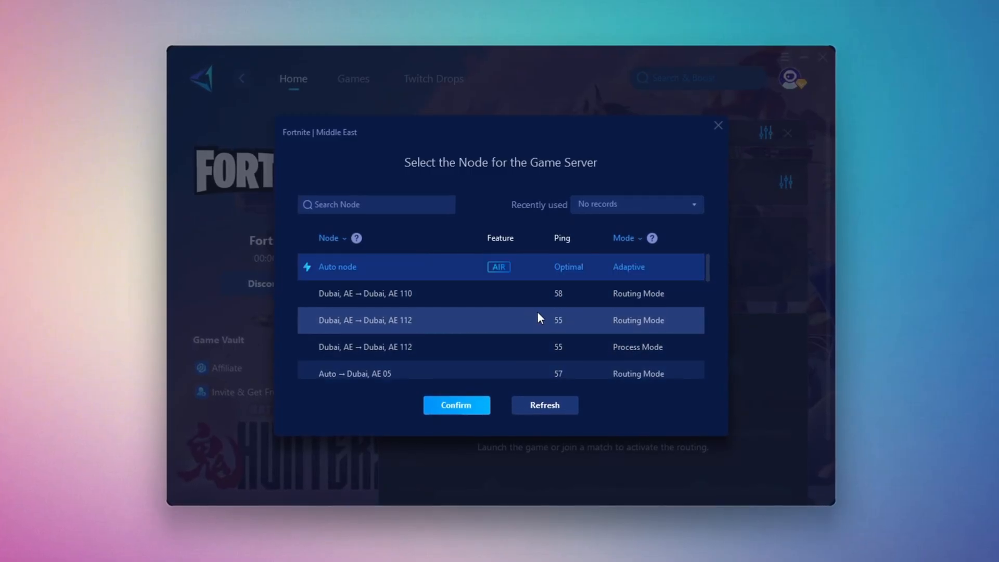
mouse_move(471, 243)
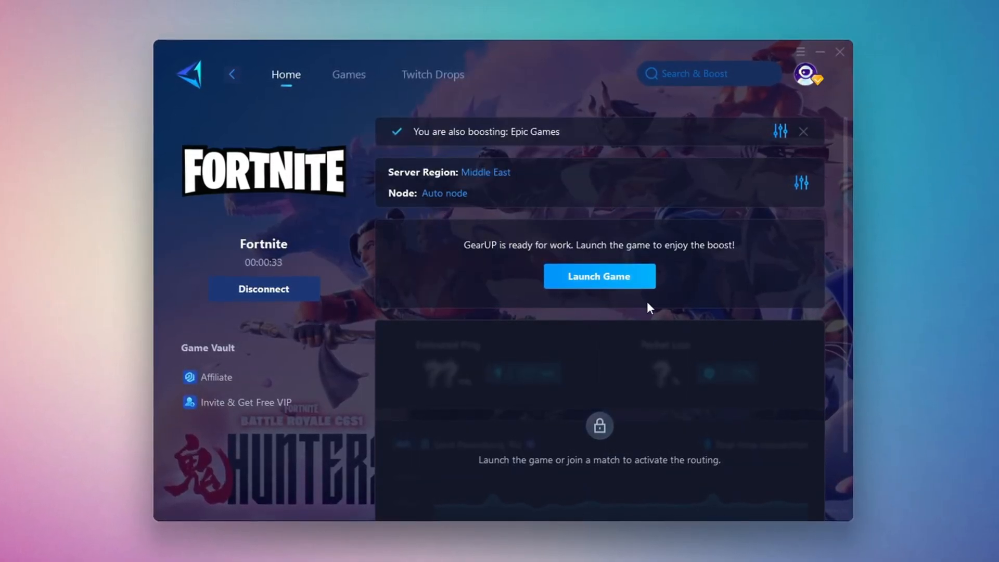
left_click(599, 276)
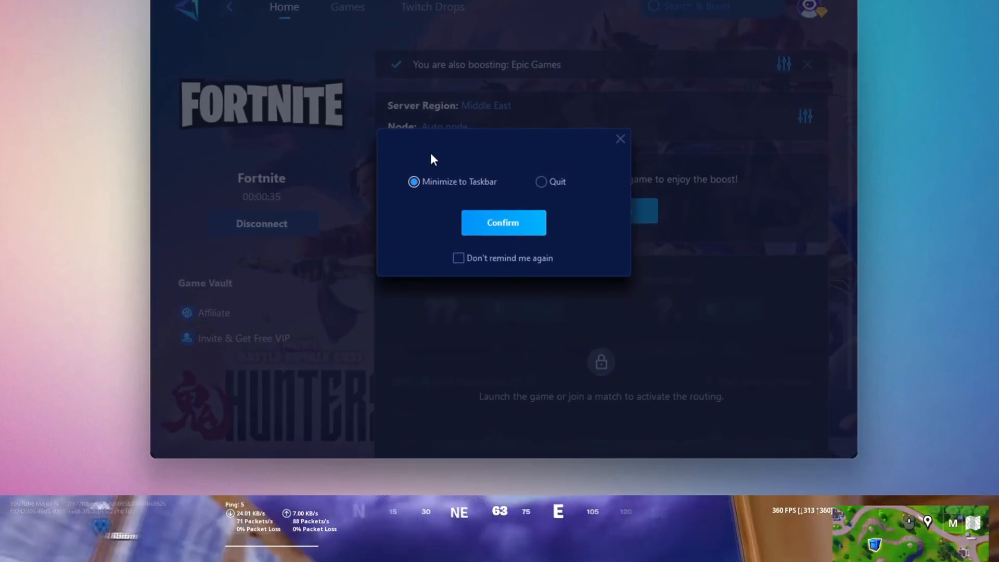
left_click(503, 223)
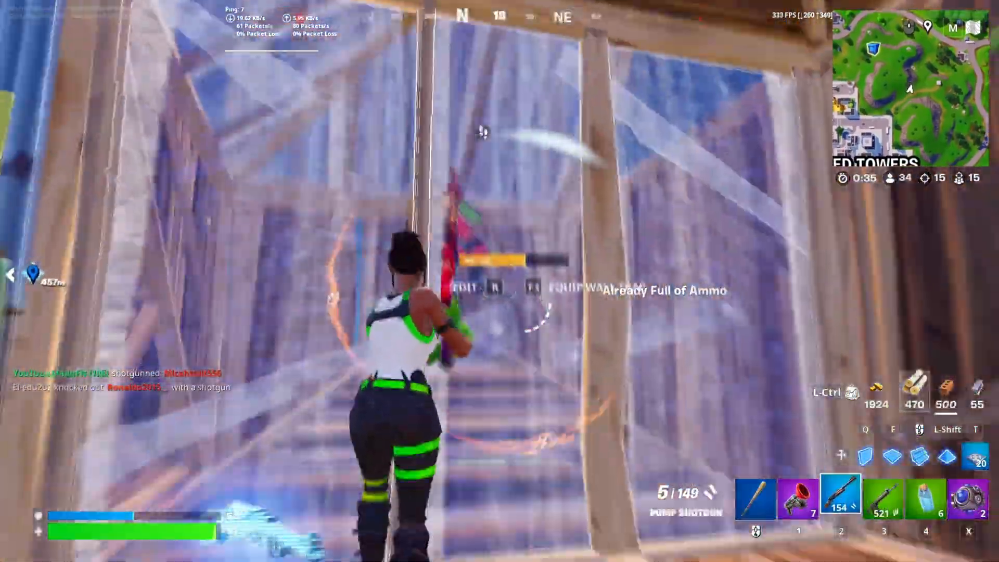
Browse the recent FPS boost posts, then return to the BOOST CPU Performance folder
left_click(501, 281)
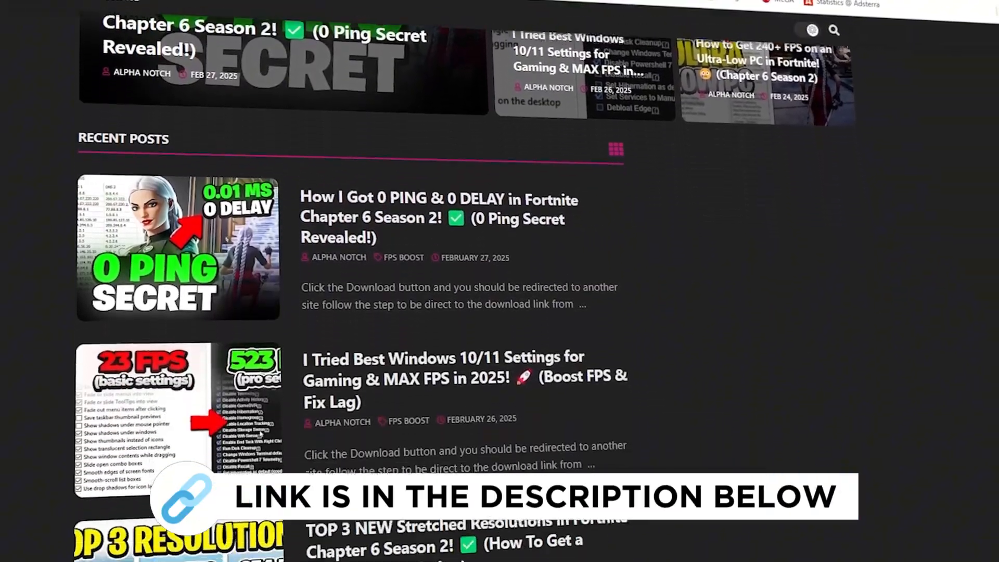
scroll("down", 3)
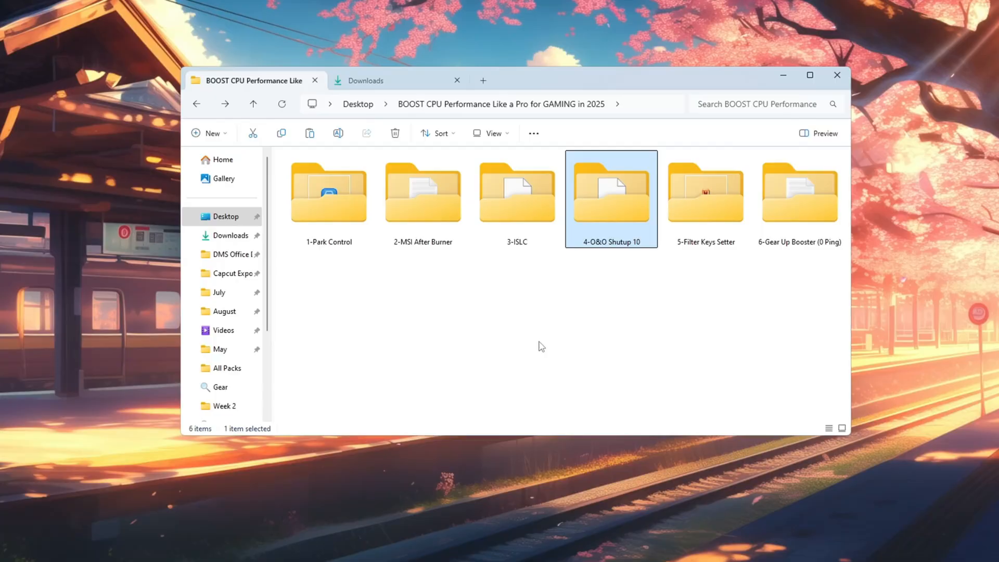
Open the 4-O&O Shutup 10 folder and run OOSU10.exe as administrator
double_click(611, 191)
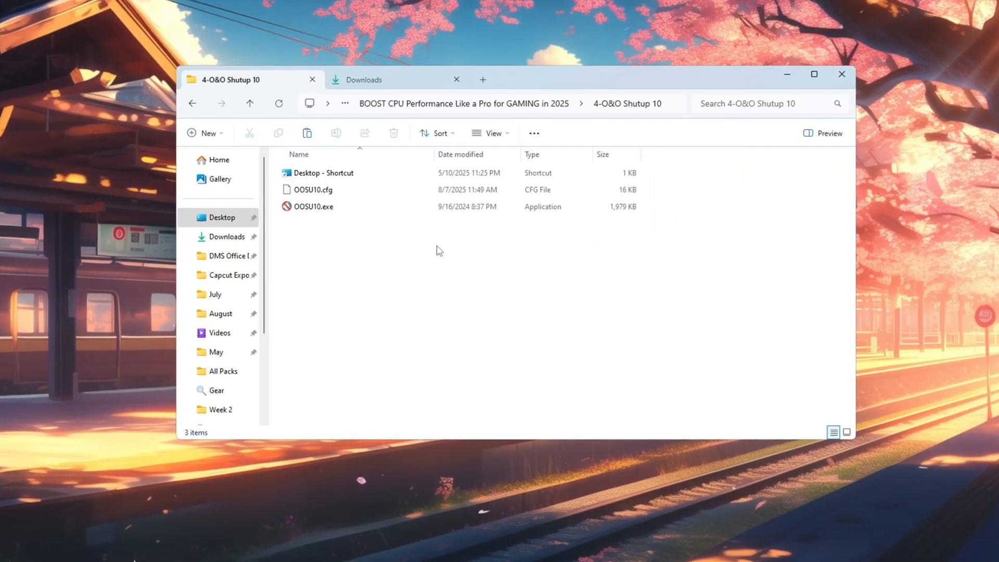
left_click(315, 207)
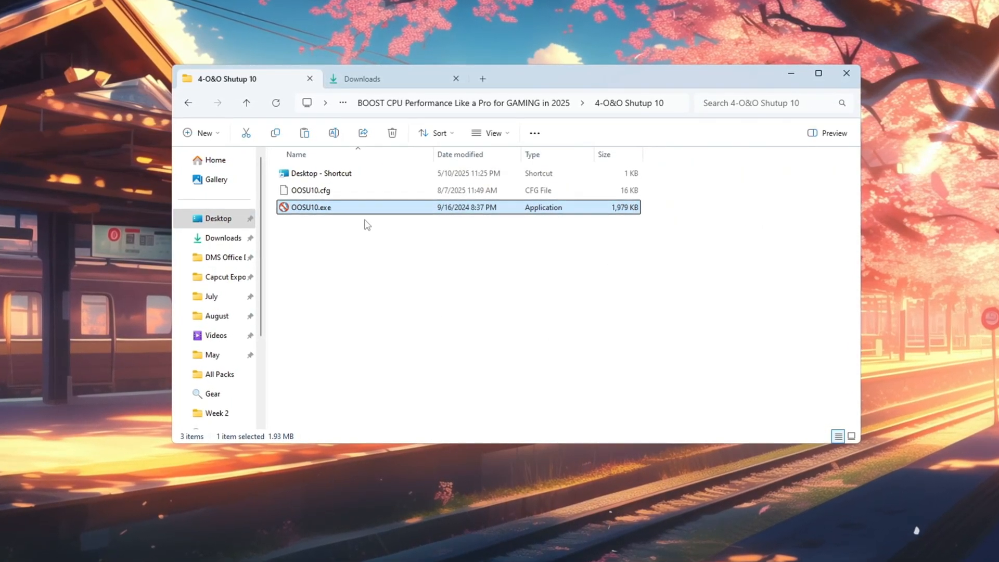
right_click(311, 207)
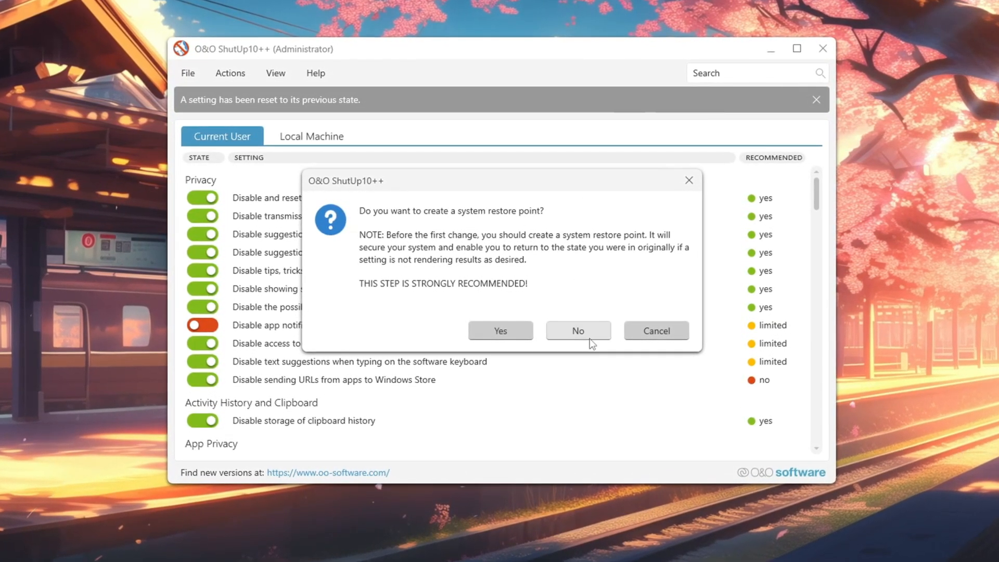
Decline the restore point, dismiss the already-set notice, and review the settings list
left_click(578, 331)
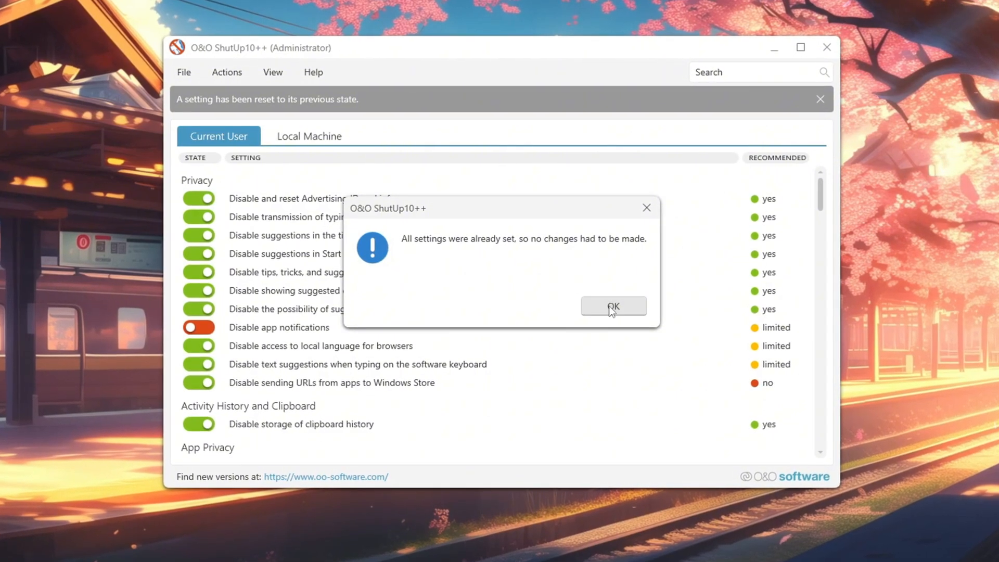
left_click(613, 306)
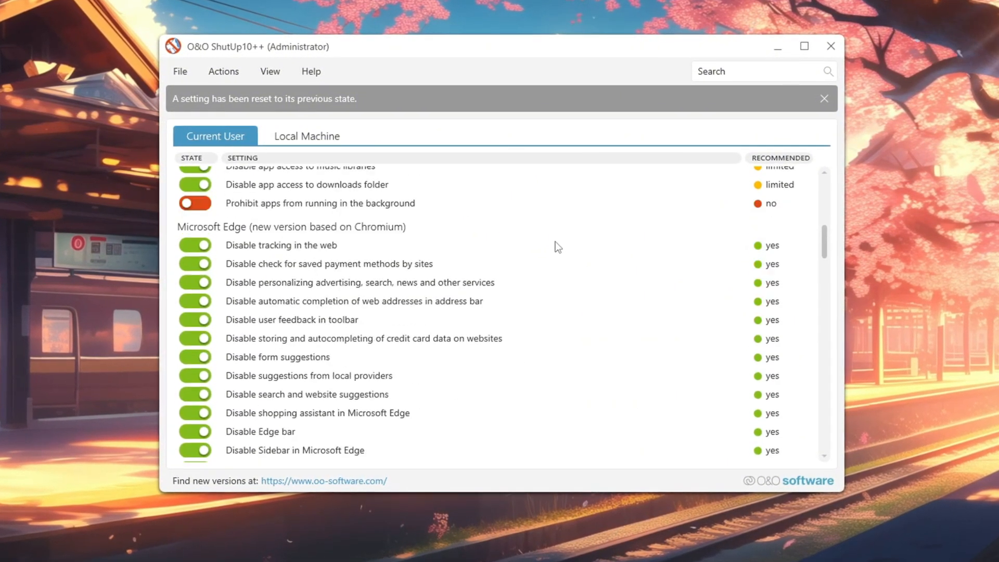
scroll("down", 3)
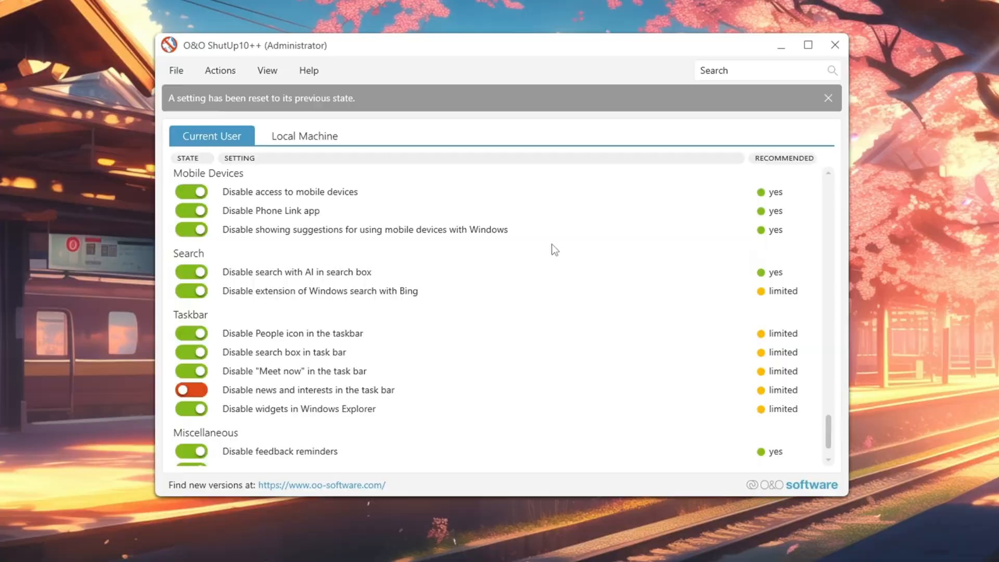
scroll("down", 3)
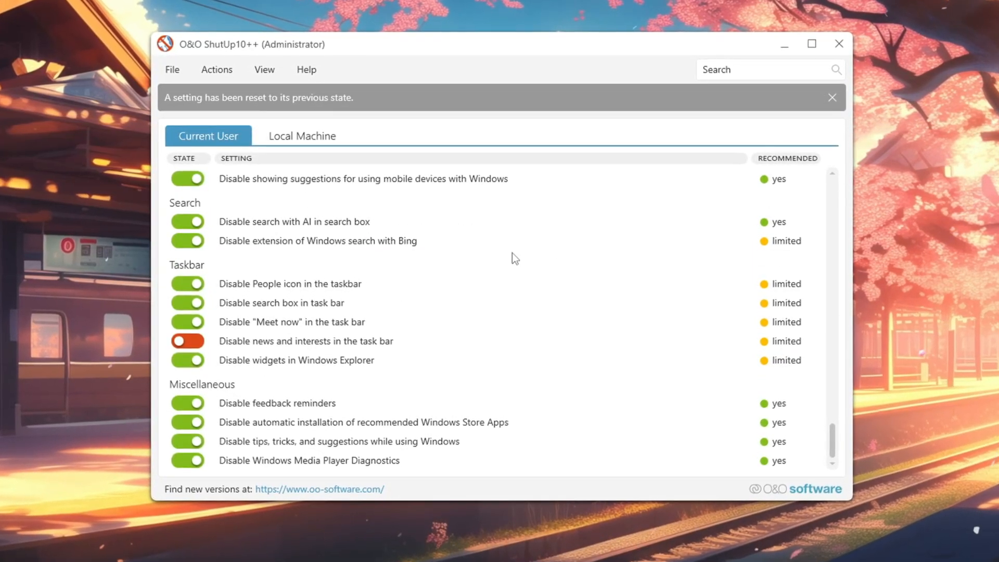
Apply the recommended privacy settings from the Actions menu and review the result
left_click(215, 68)
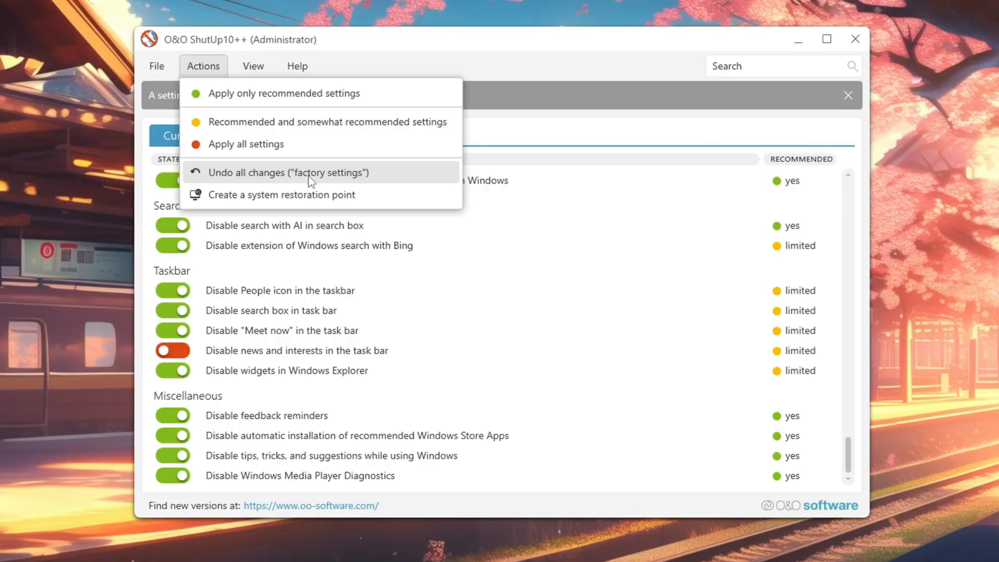
left_click(289, 172)
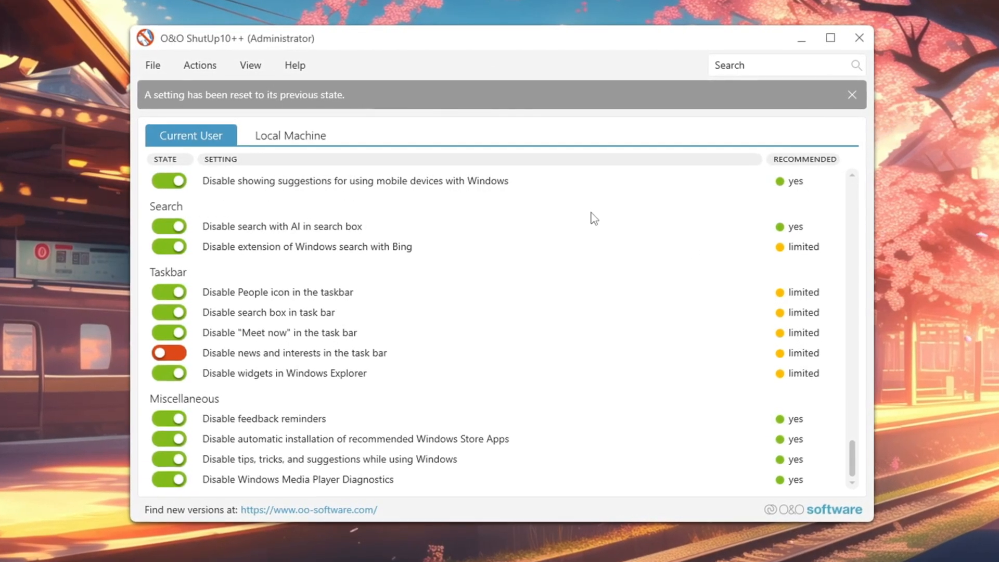
scroll("down", 3)
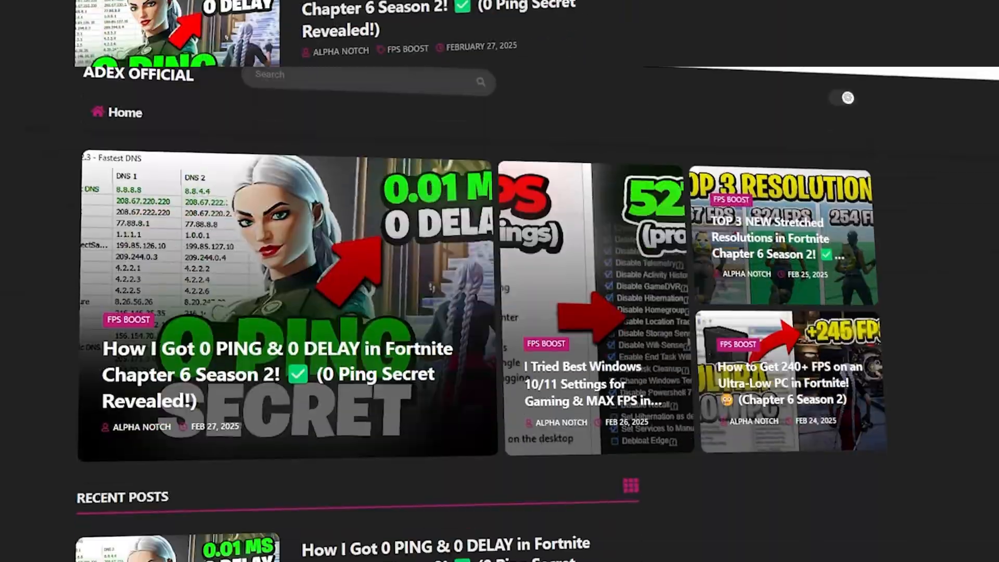
scroll("down", 3)
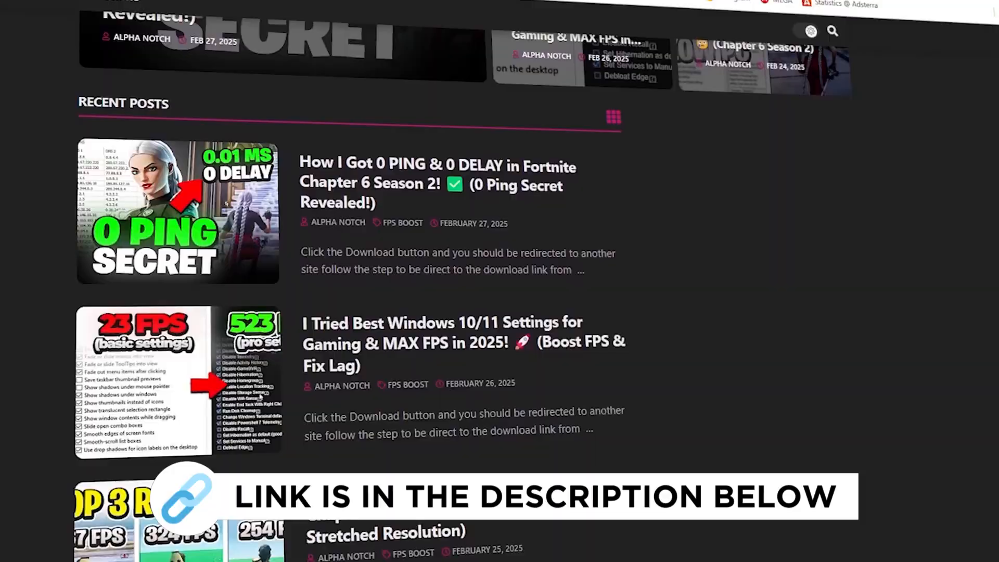
scroll("down", 3)
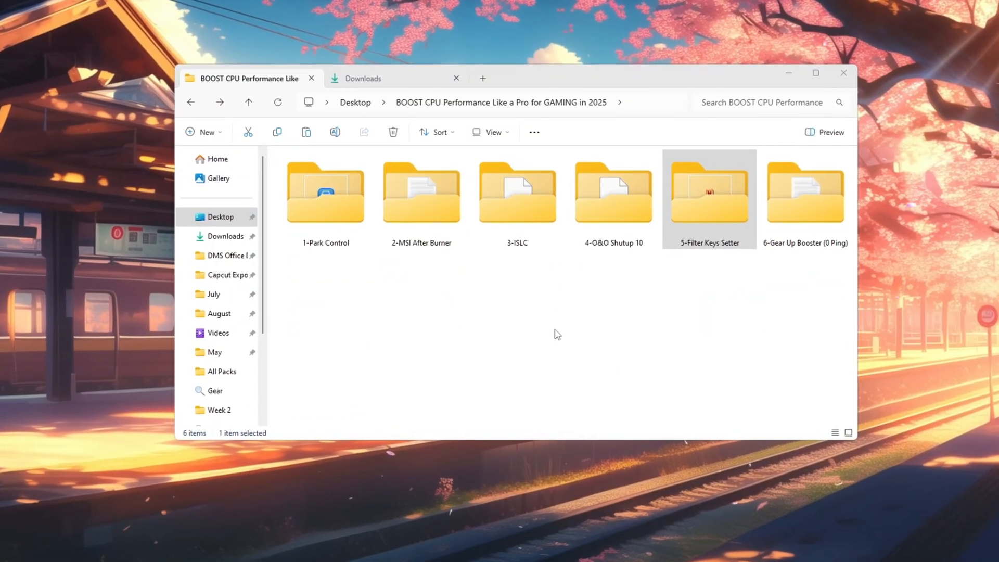
Open the 5-Filter Keys Setter folder and launch FilterKeysSetter.exe
double_click(709, 191)
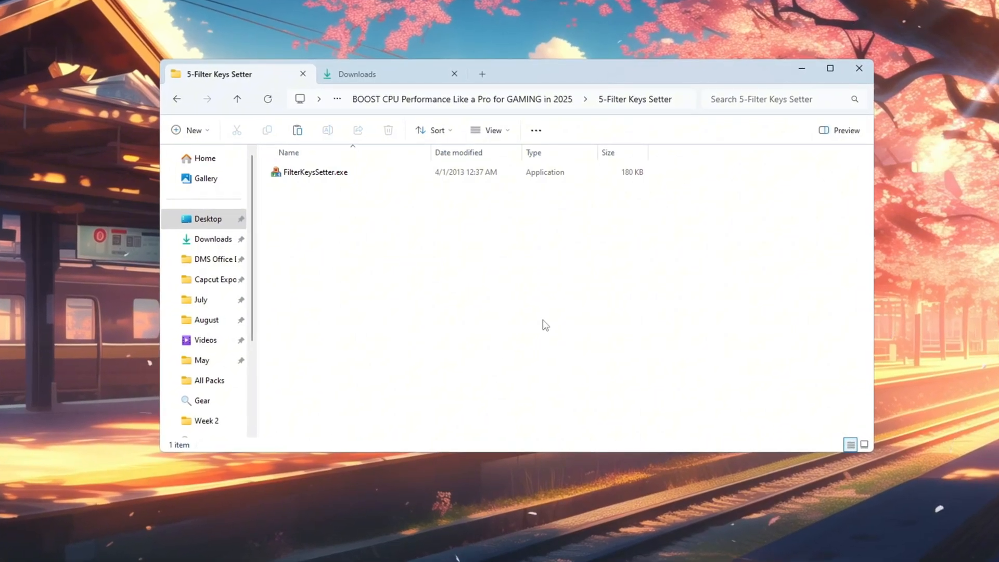
left_click(313, 172)
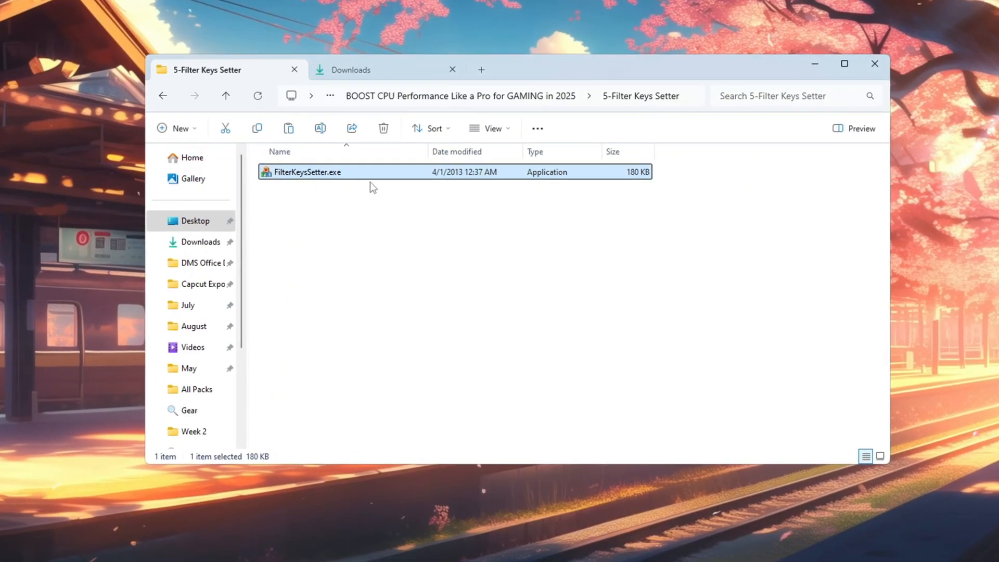
double_click(307, 172)
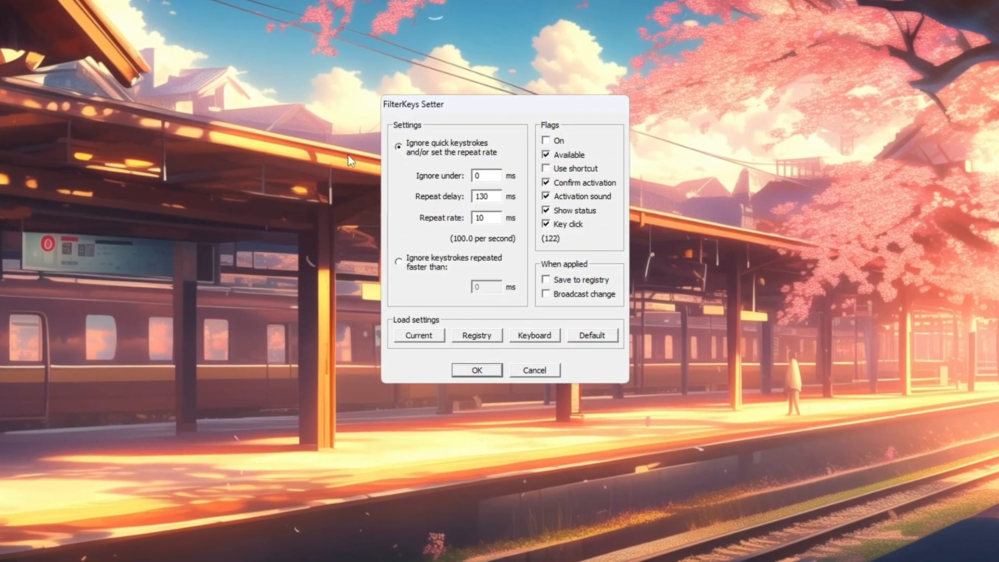
Set ignore to 0, repeat delay 130 ms, repeat rate 10 ms, saved to the registry
left_click(485, 176)
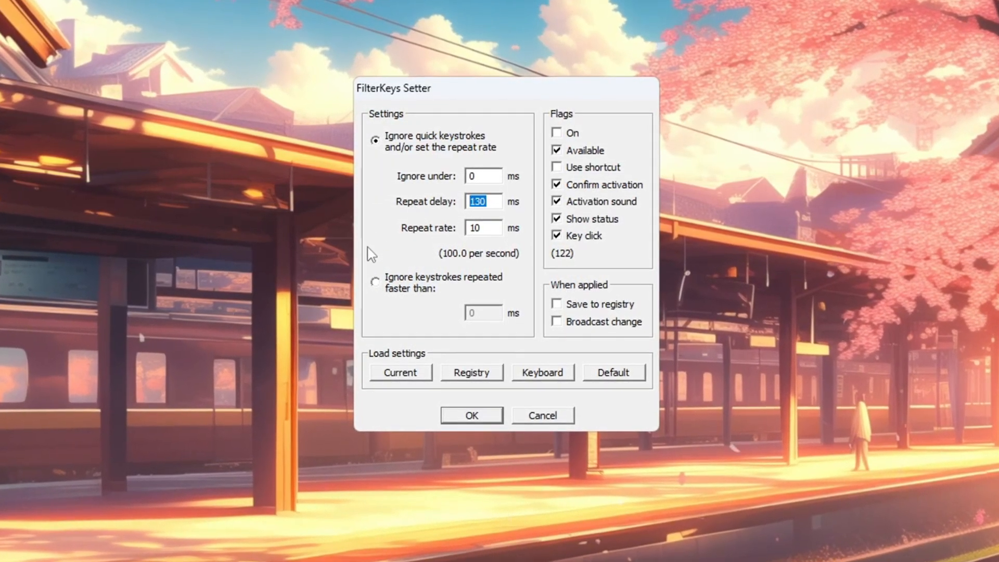
left_click(483, 228)
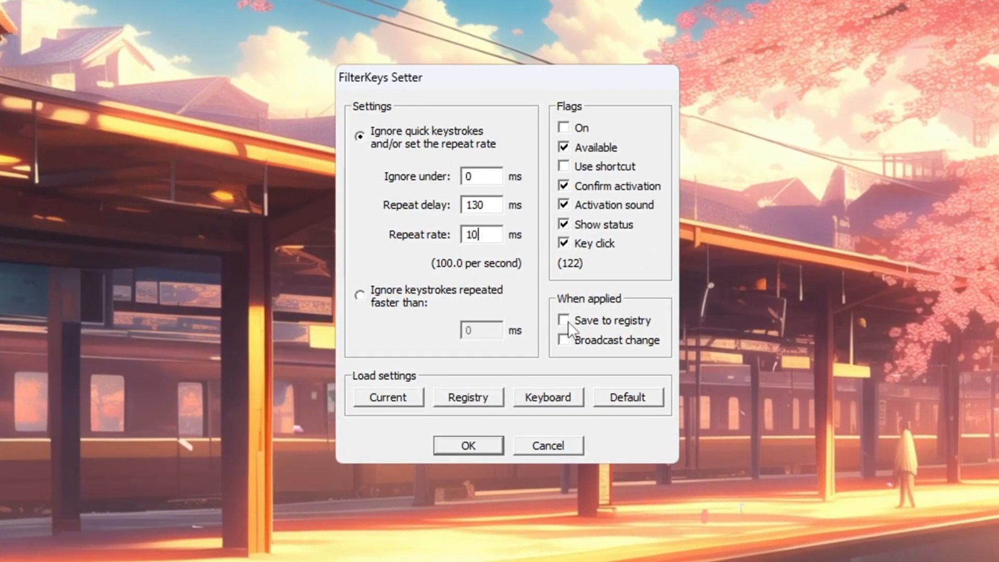
left_click(563, 320)
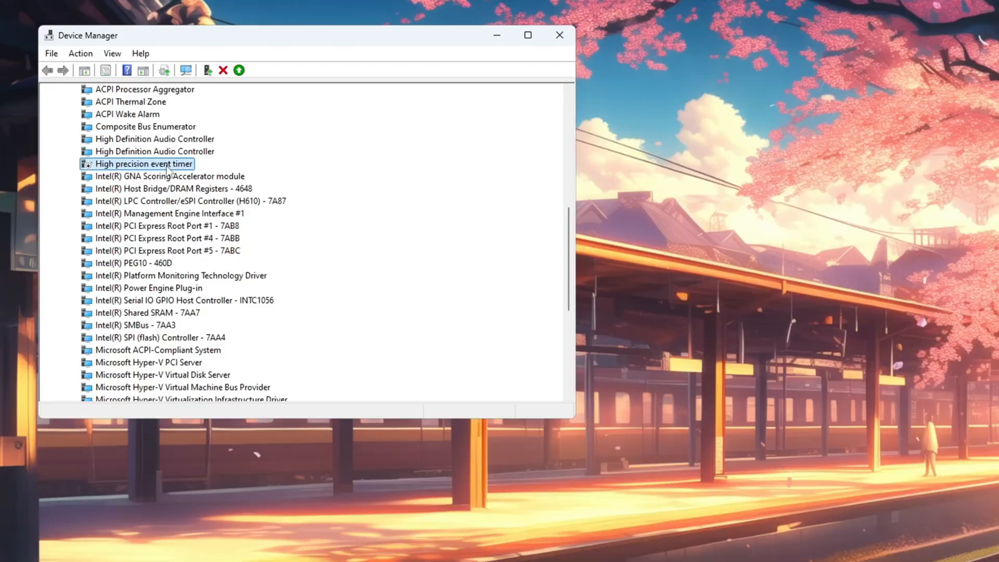
Show the context menu for the disabled High precision event timer under System devices
right_click(143, 163)
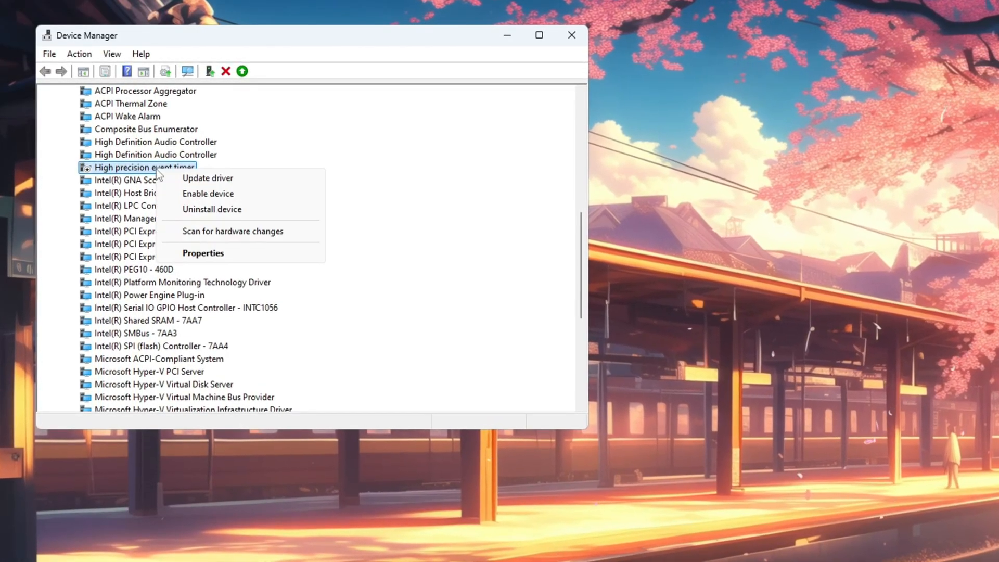
mouse_move(206, 201)
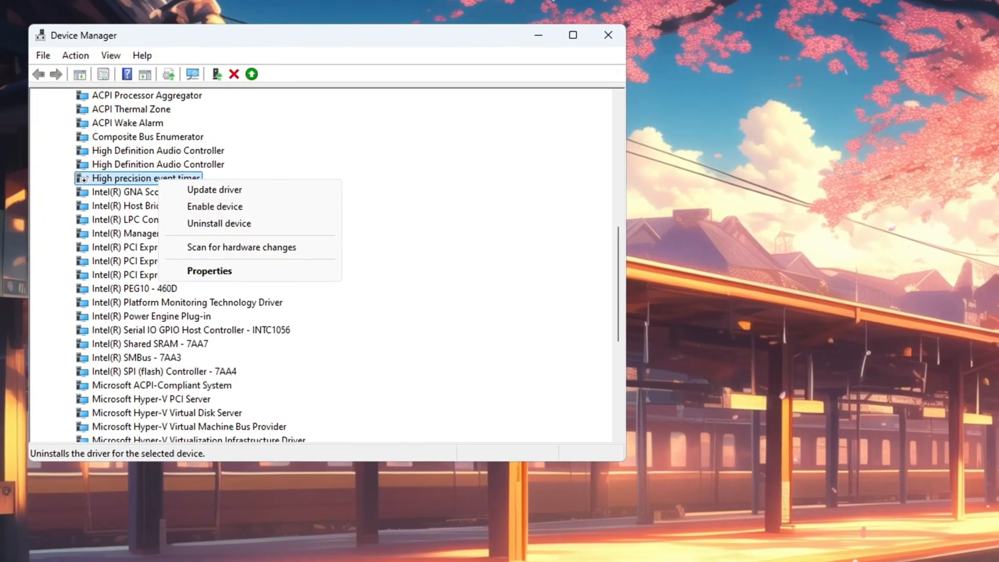
mouse_move(224, 216)
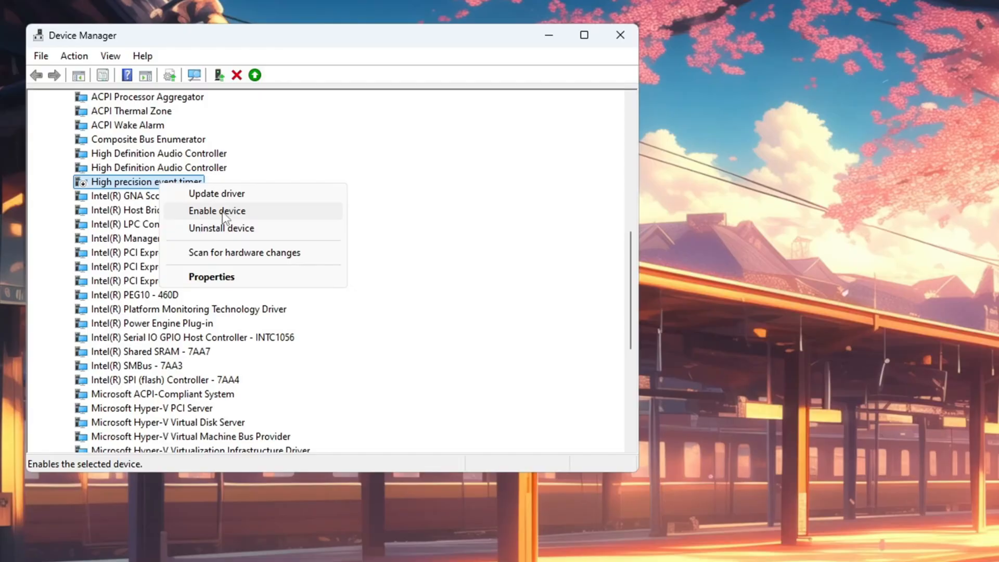